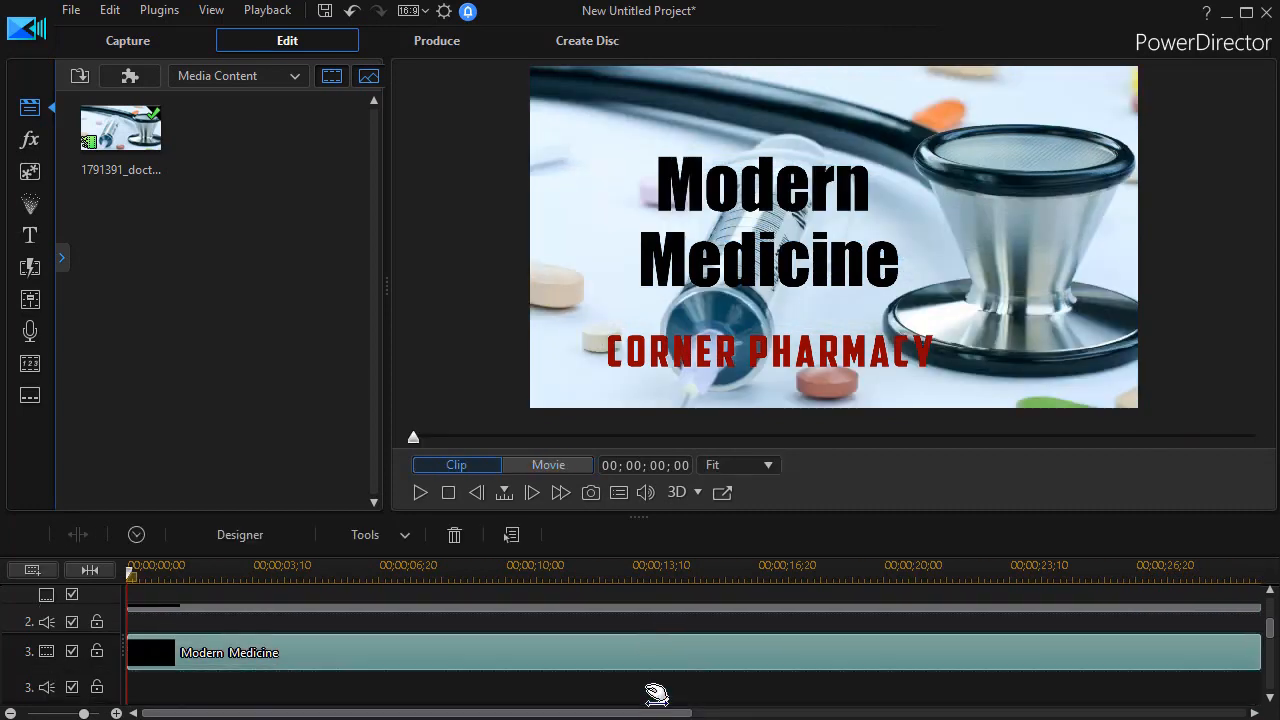
pyautogui.moveTo(543, 656)
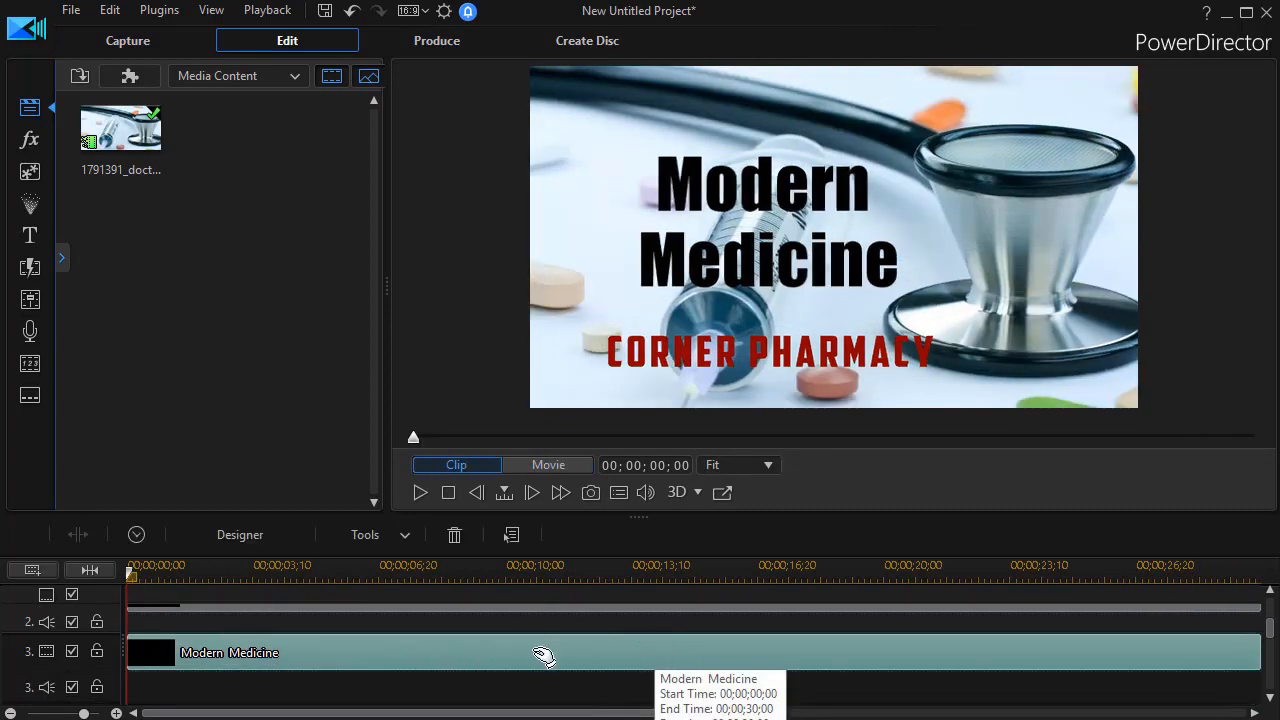
pyautogui.moveTo(528, 645)
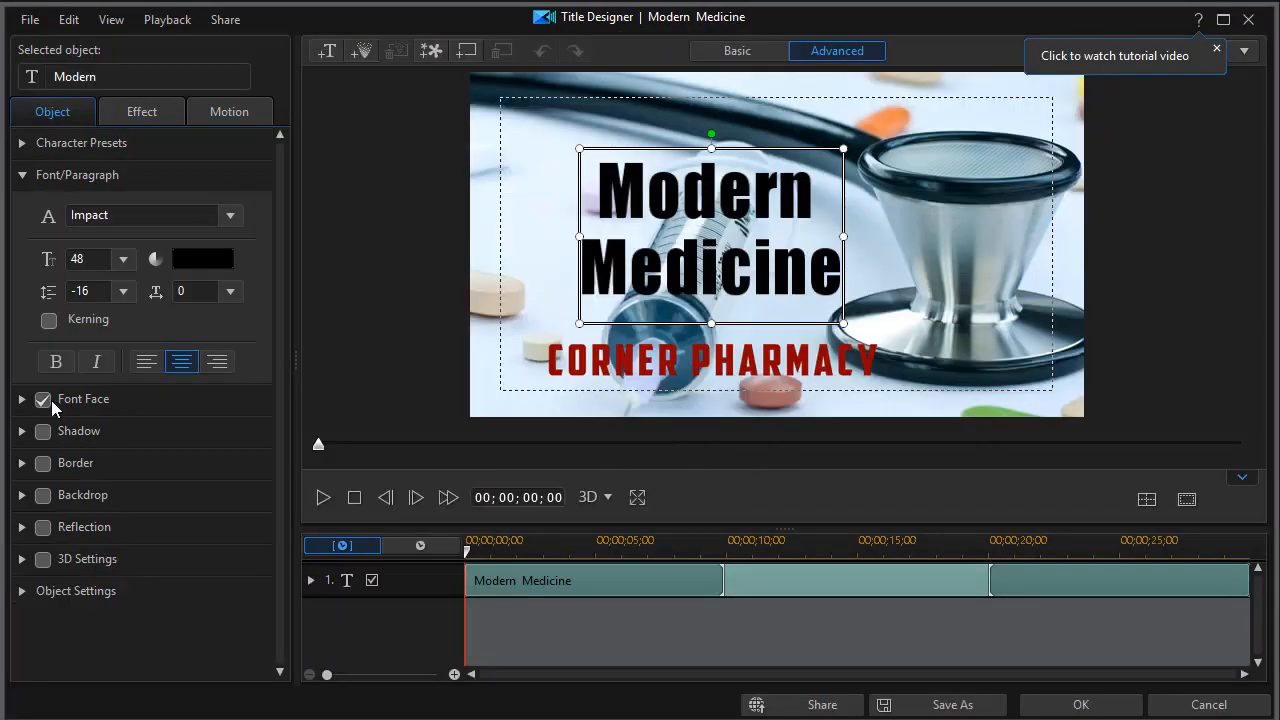
# Turn on the green border for 'Modern Medicine' and turn off its black Font Face fill.
pyautogui.click(43, 398)
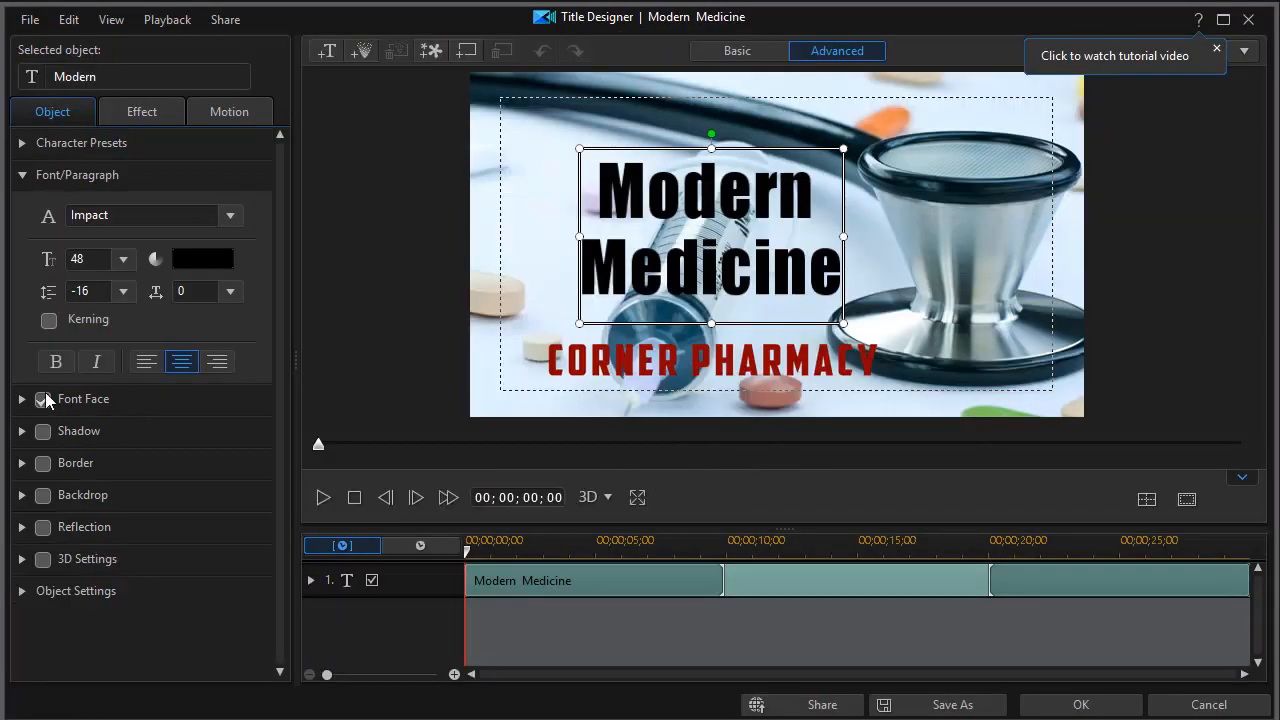
pyautogui.click(43, 399)
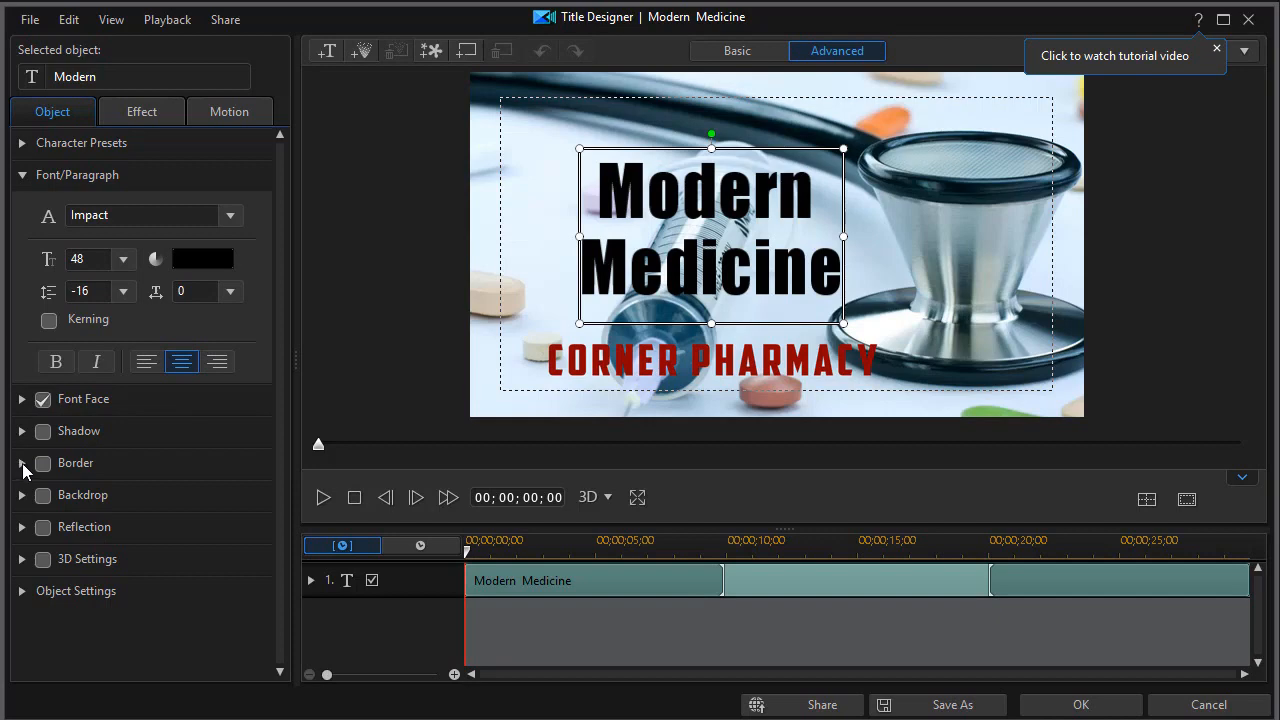
pyautogui.click(43, 463)
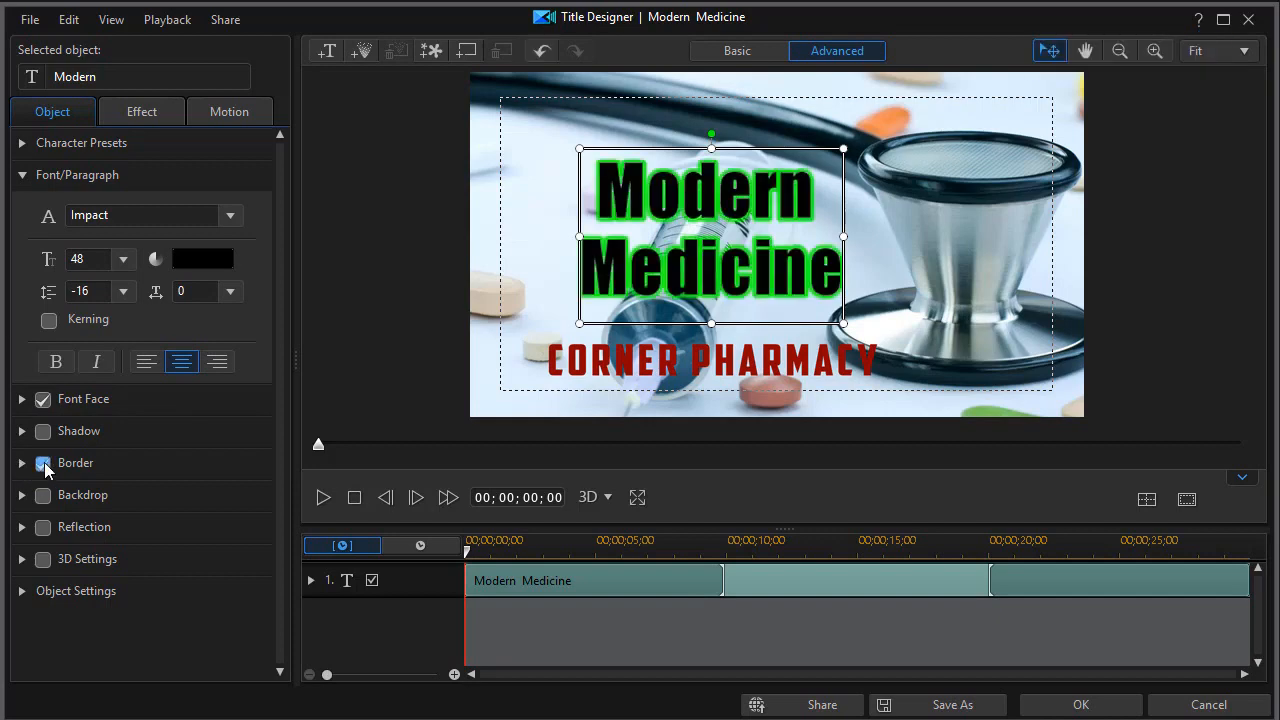
pyautogui.click(43, 463)
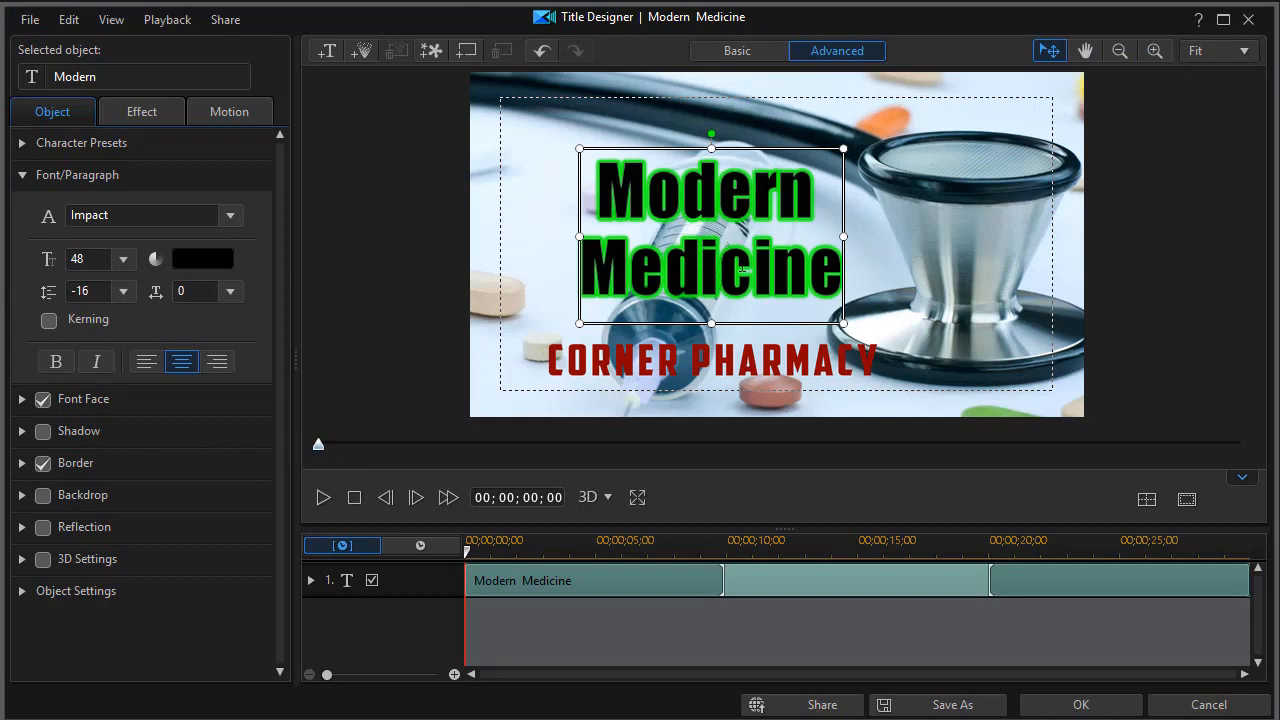
pyautogui.moveTo(80, 464)
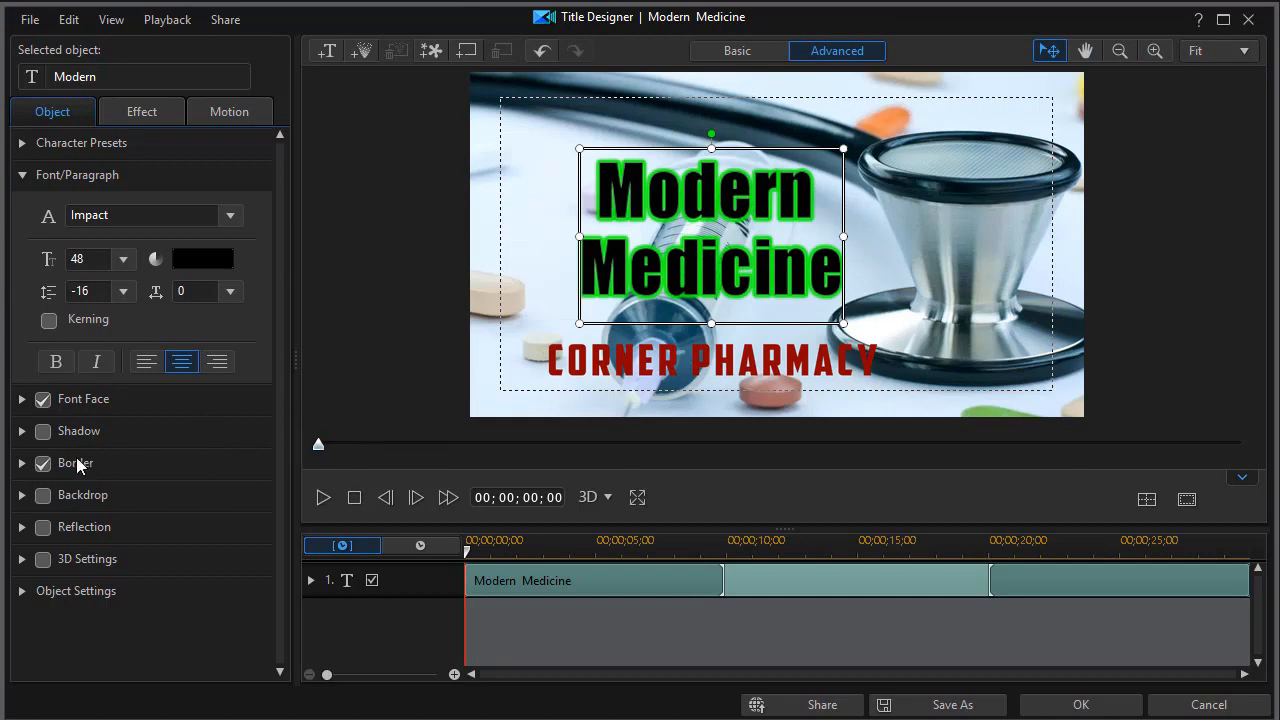
pyautogui.click(43, 399)
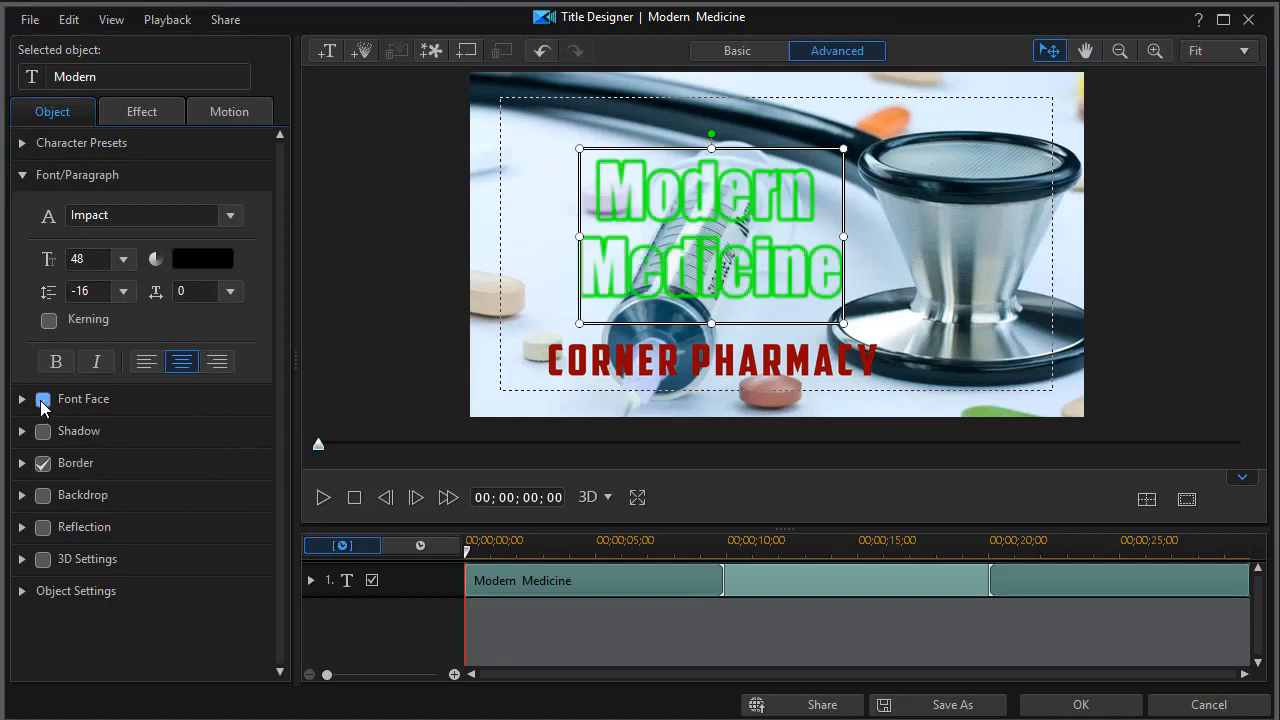
pyautogui.click(43, 398)
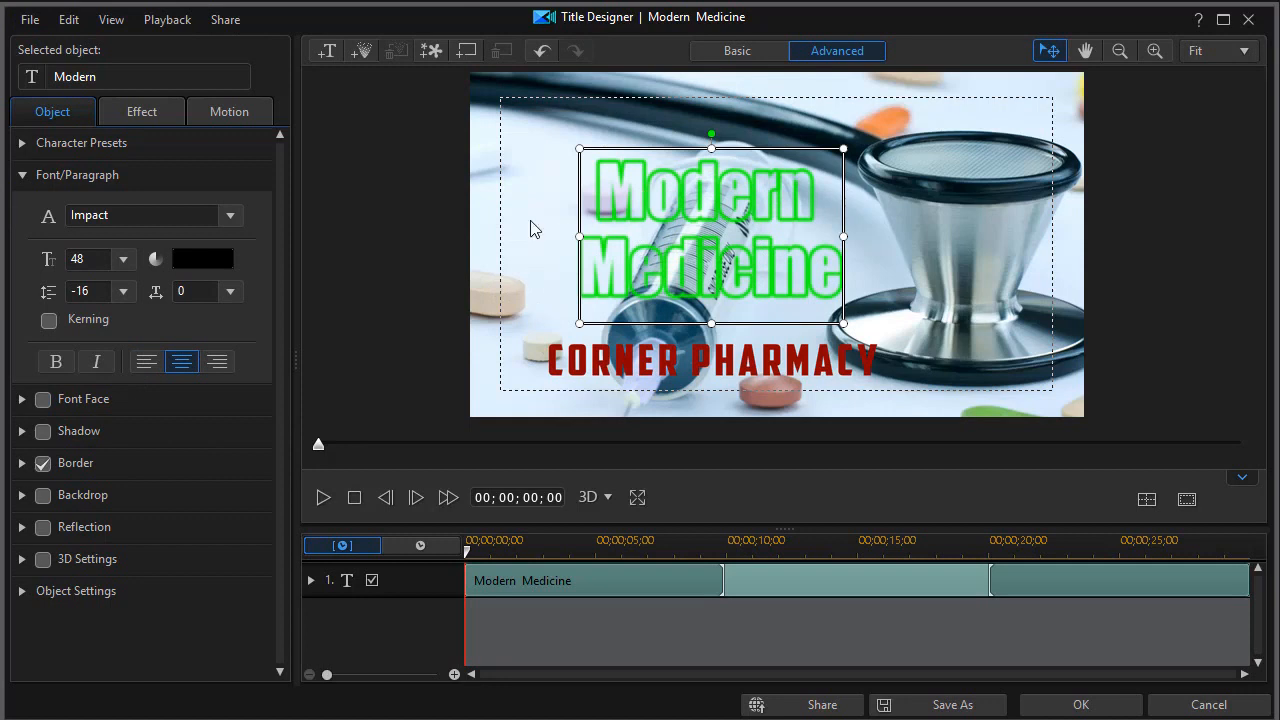
pyautogui.moveTo(158, 443)
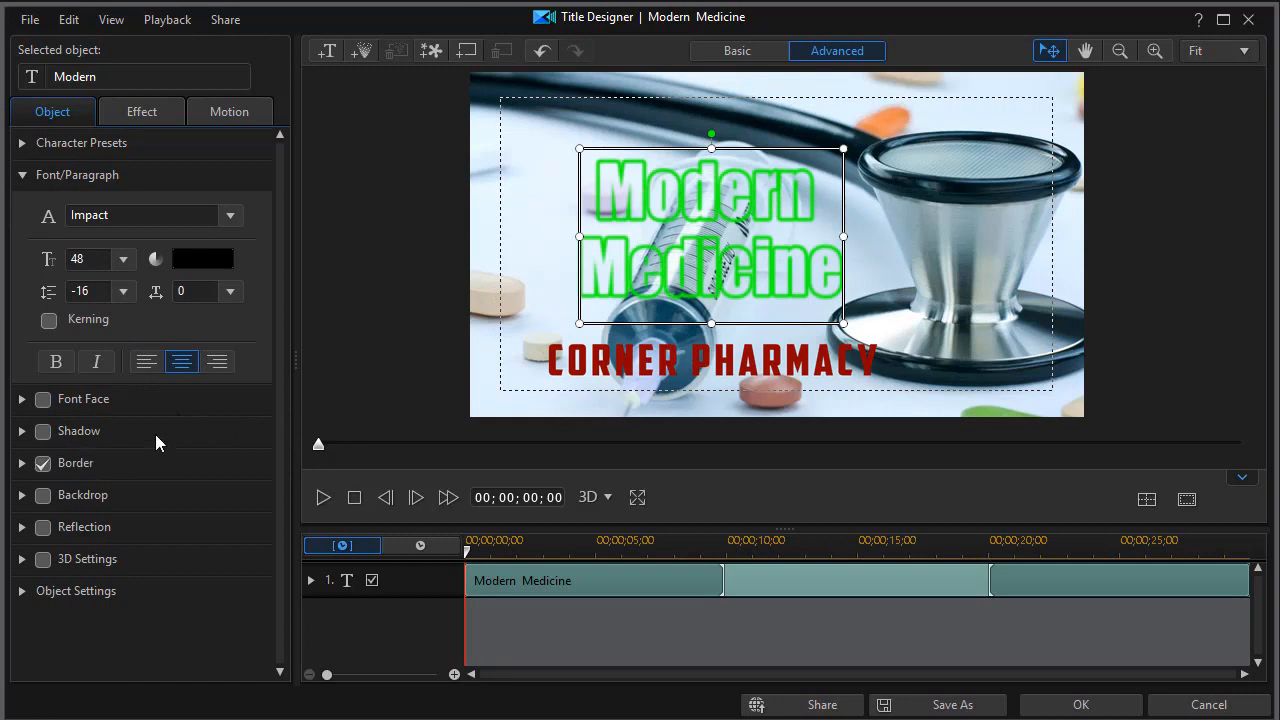
pyautogui.moveTo(21, 463)
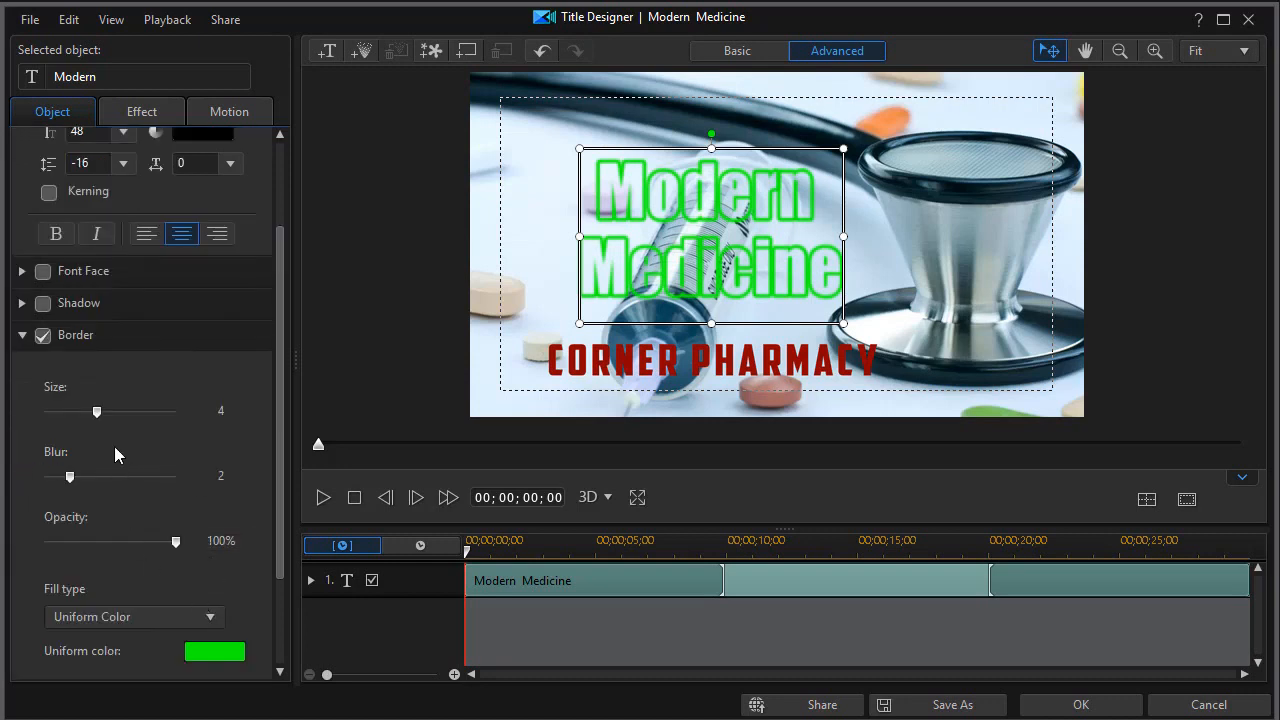
# Set the Modern Medicine border Size to 3 and Blur to 3.
pyautogui.moveTo(97, 411); pyautogui.dragTo(122, 411)
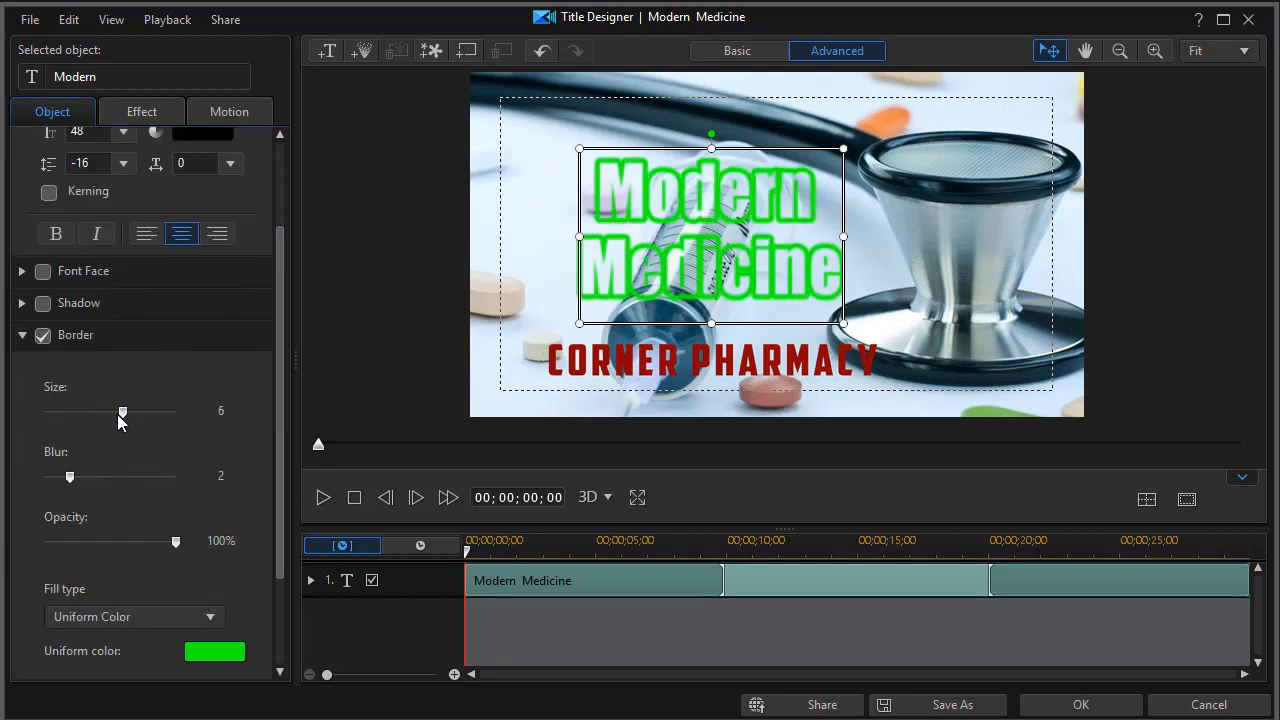
pyautogui.moveTo(122, 411); pyautogui.dragTo(66, 411)
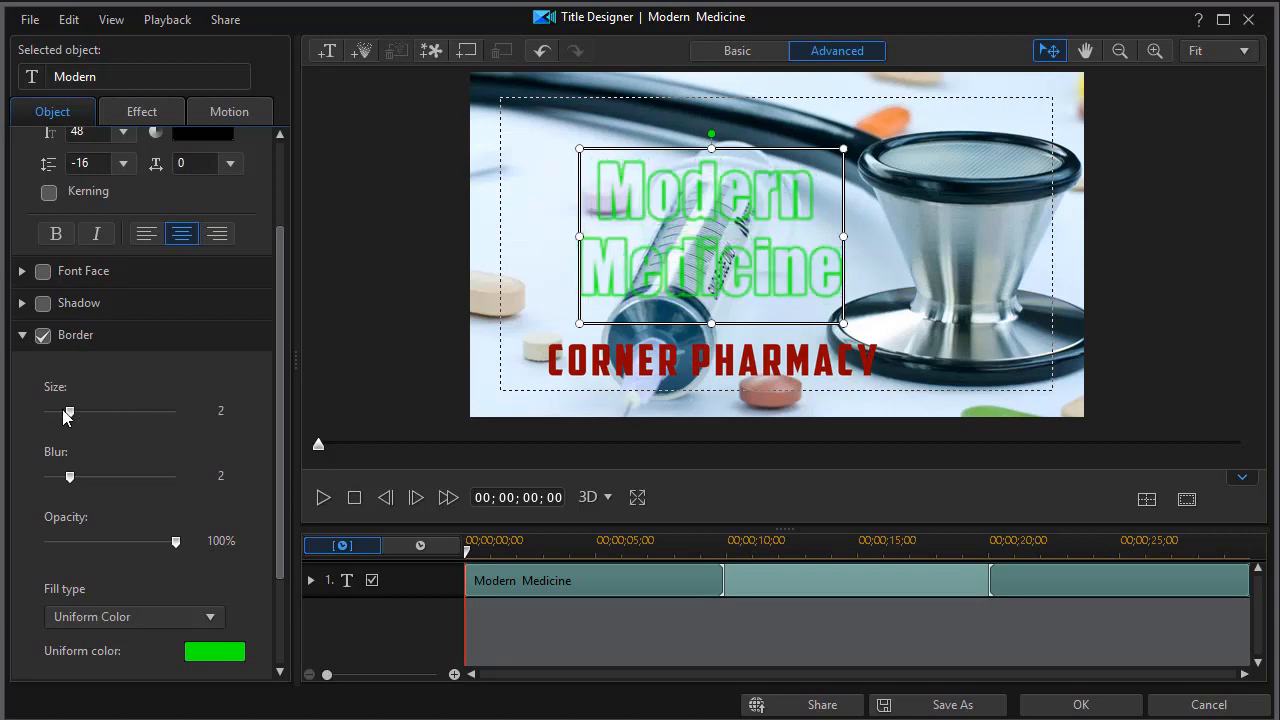
pyautogui.moveTo(65, 411); pyautogui.dragTo(84, 411)
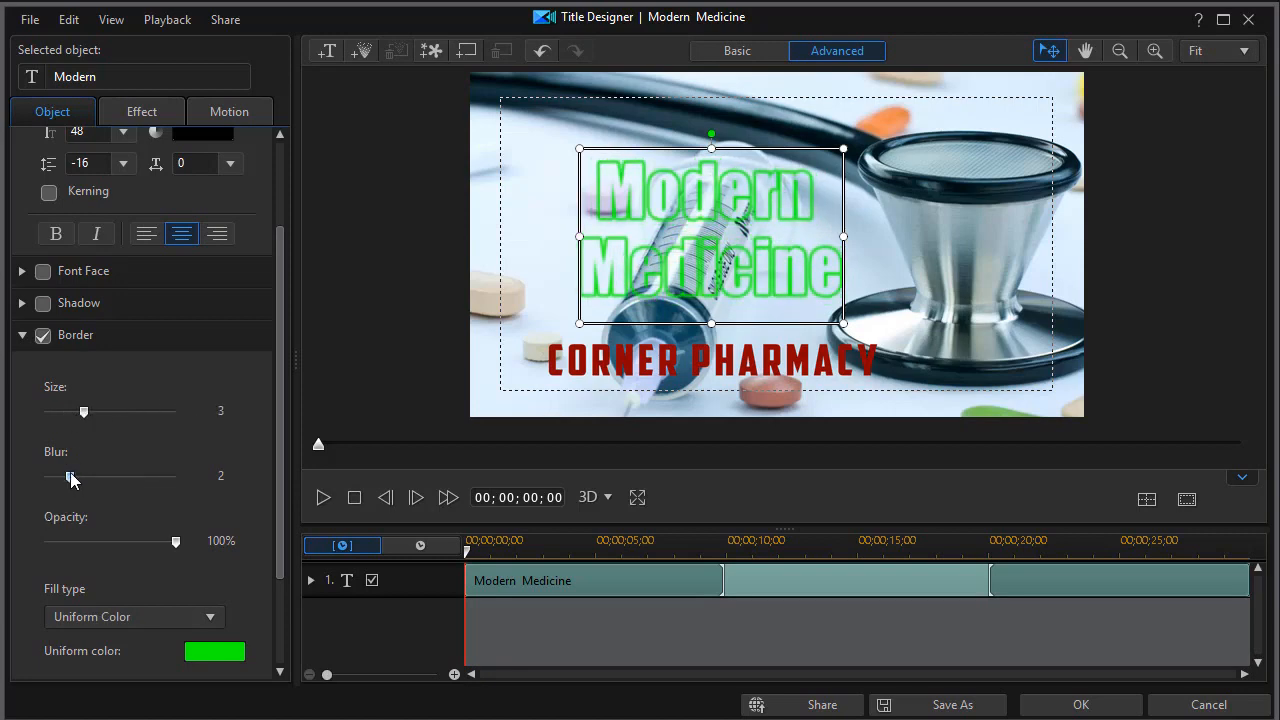
pyautogui.moveTo(72, 478); pyautogui.dragTo(43, 478)
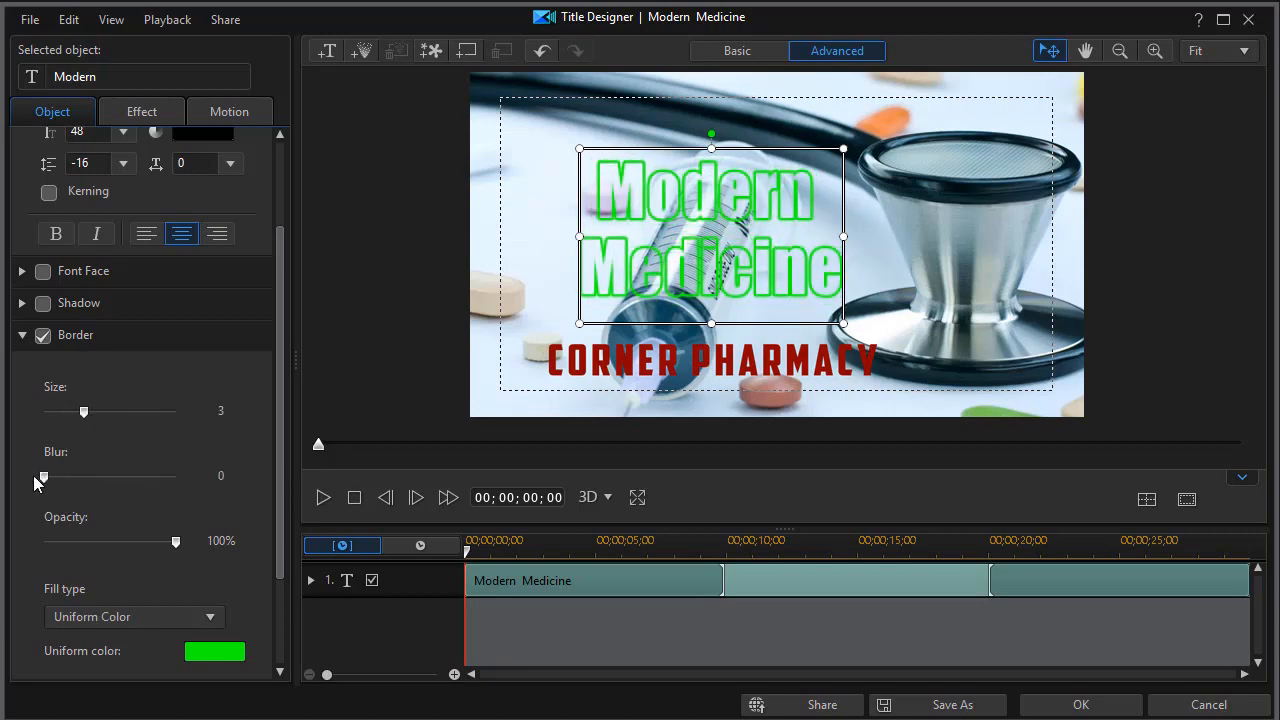
pyautogui.moveTo(43, 477); pyautogui.dragTo(83, 477)
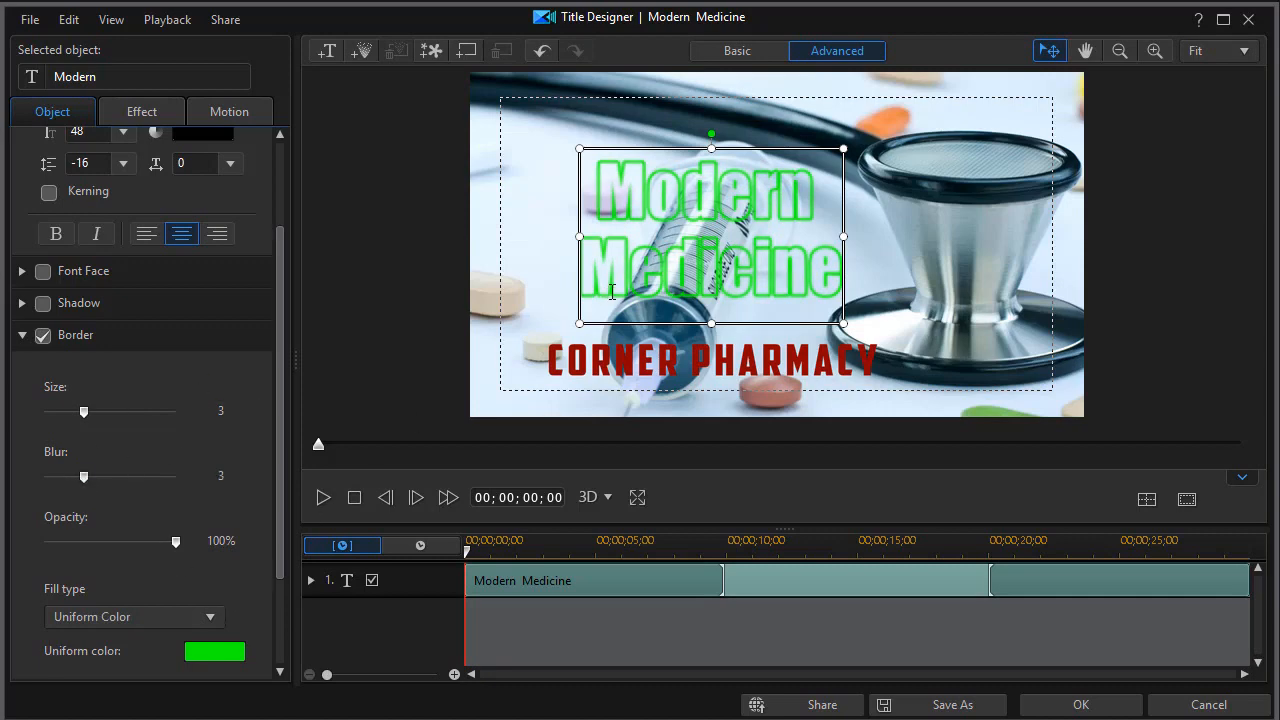
# Change the Modern Medicine border colour to red and reduce its blur to 2.
pyautogui.click(214, 651)
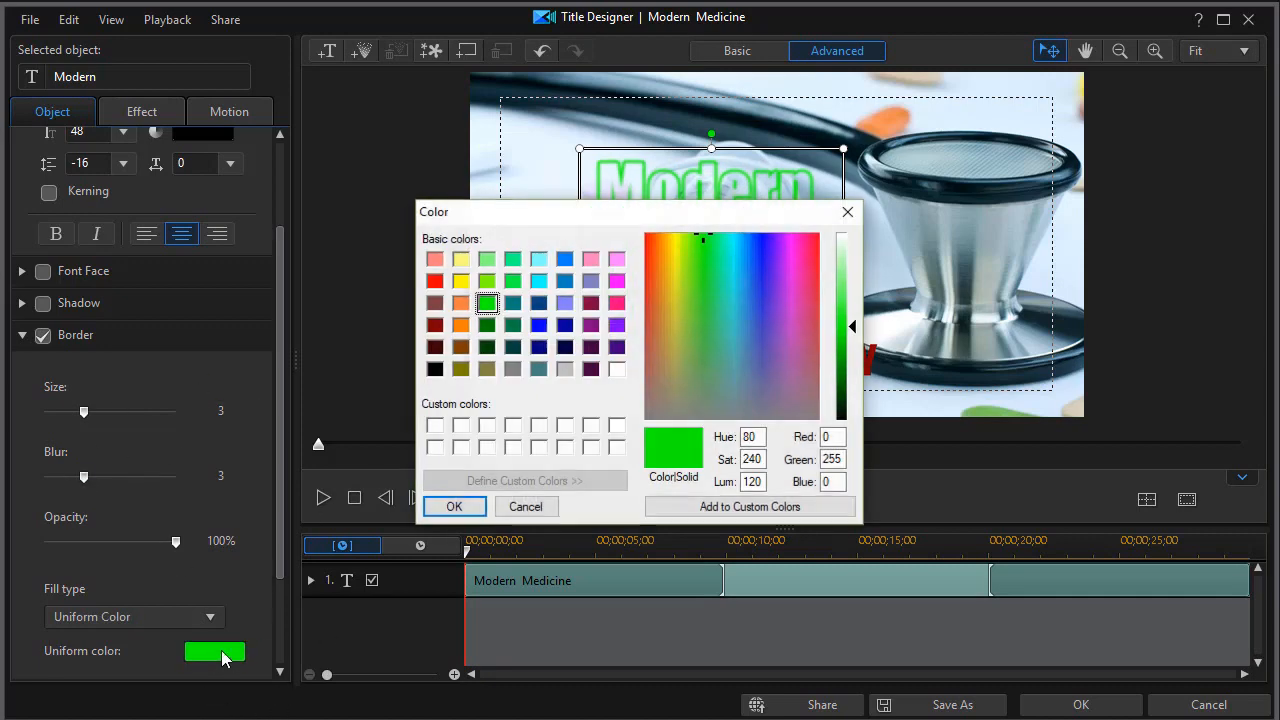
pyautogui.moveTo(458, 310)
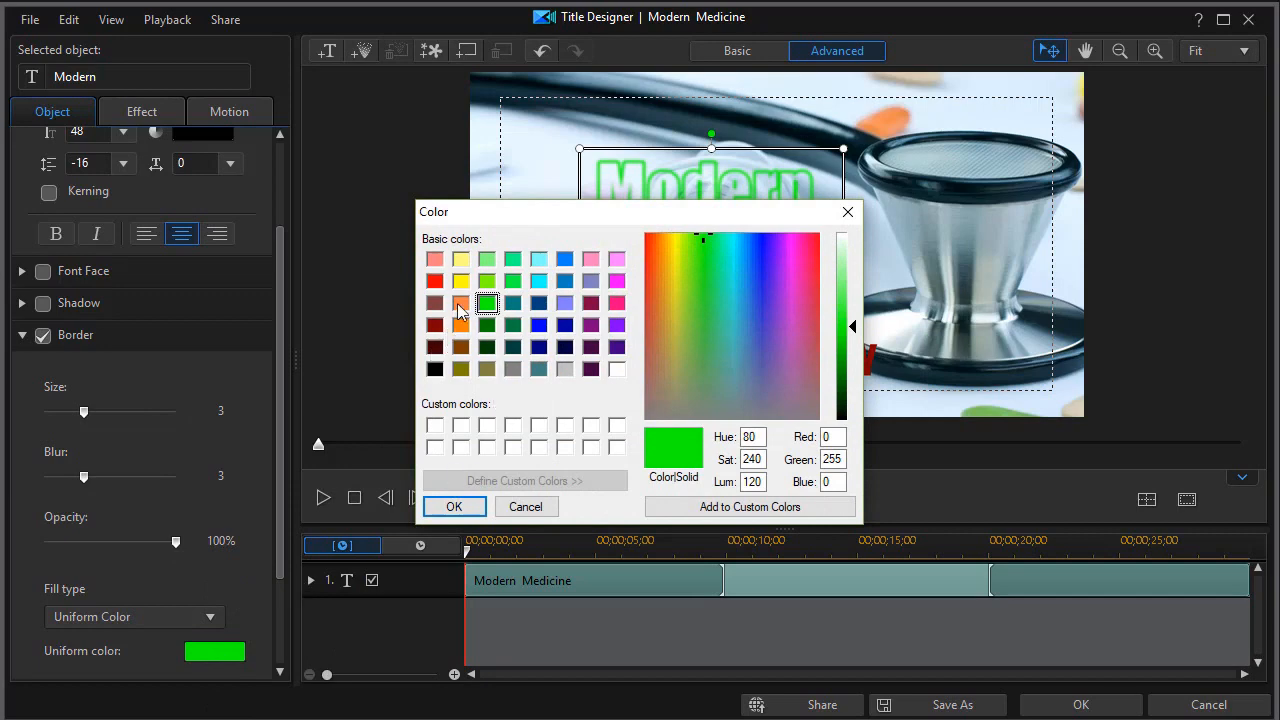
pyautogui.click(434, 280)
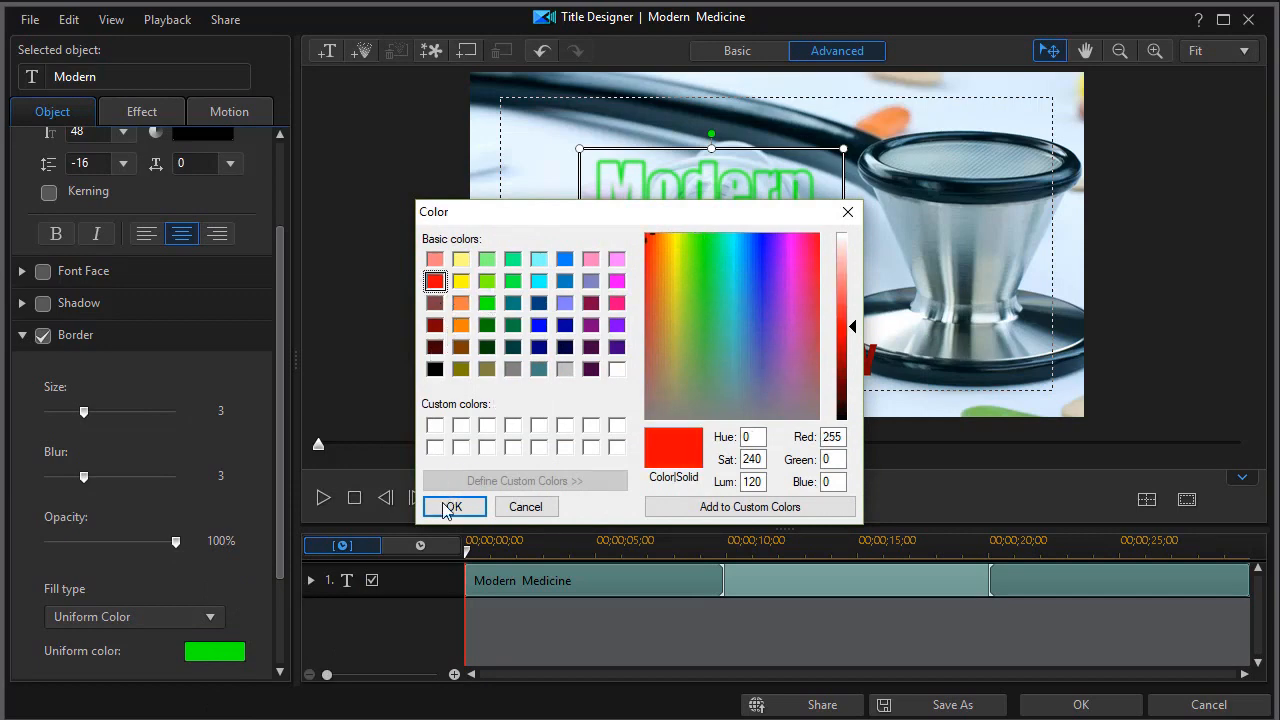
pyautogui.click(451, 507)
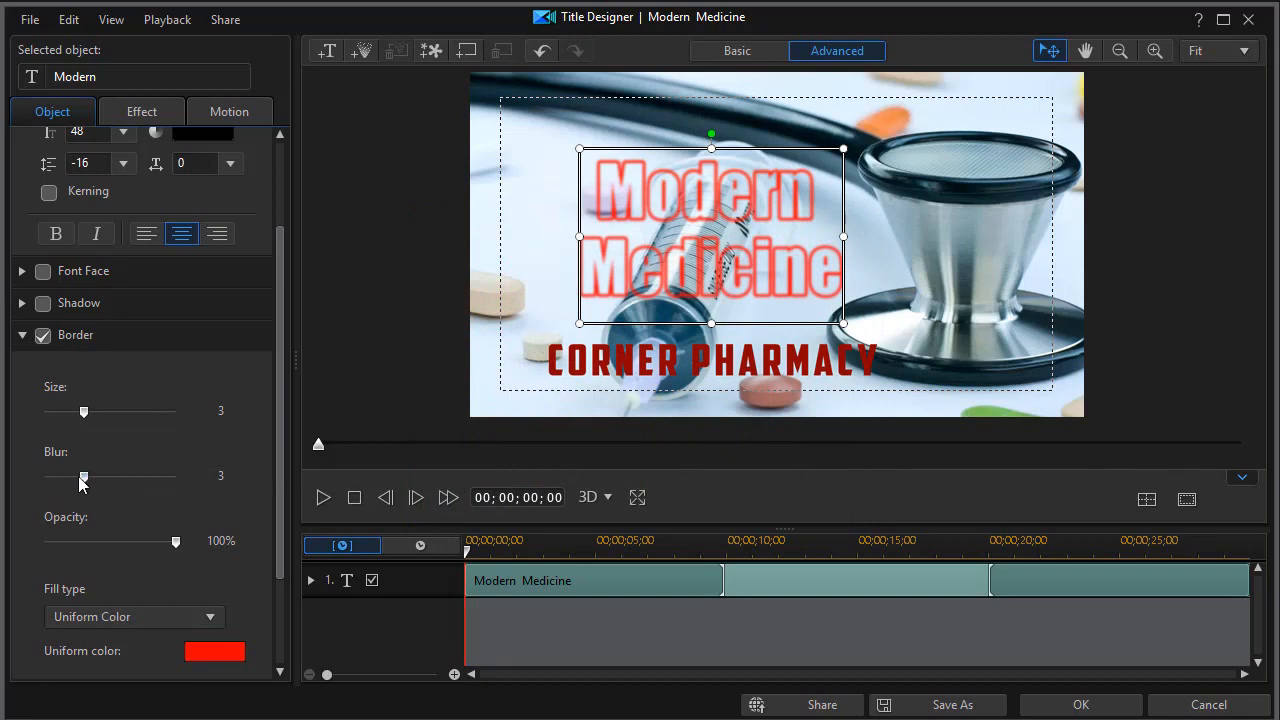
pyautogui.moveTo(84, 476); pyautogui.dragTo(70, 476)
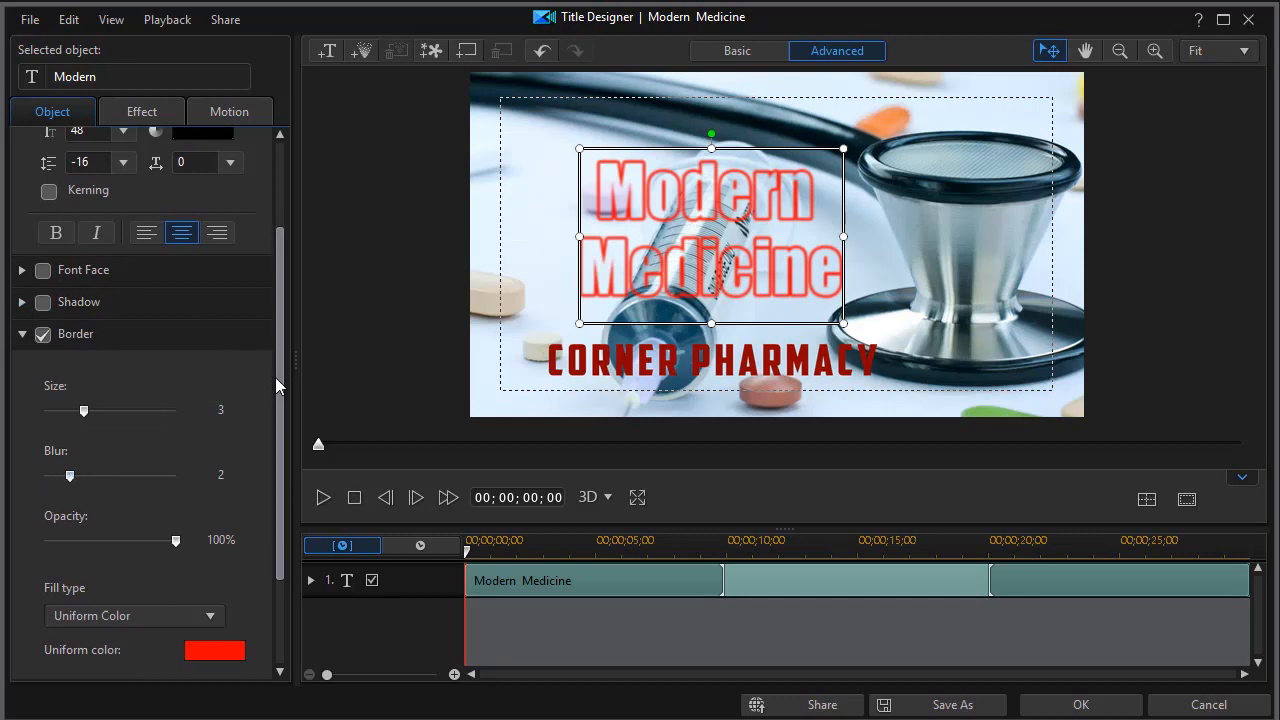
pyautogui.scroll(-3)
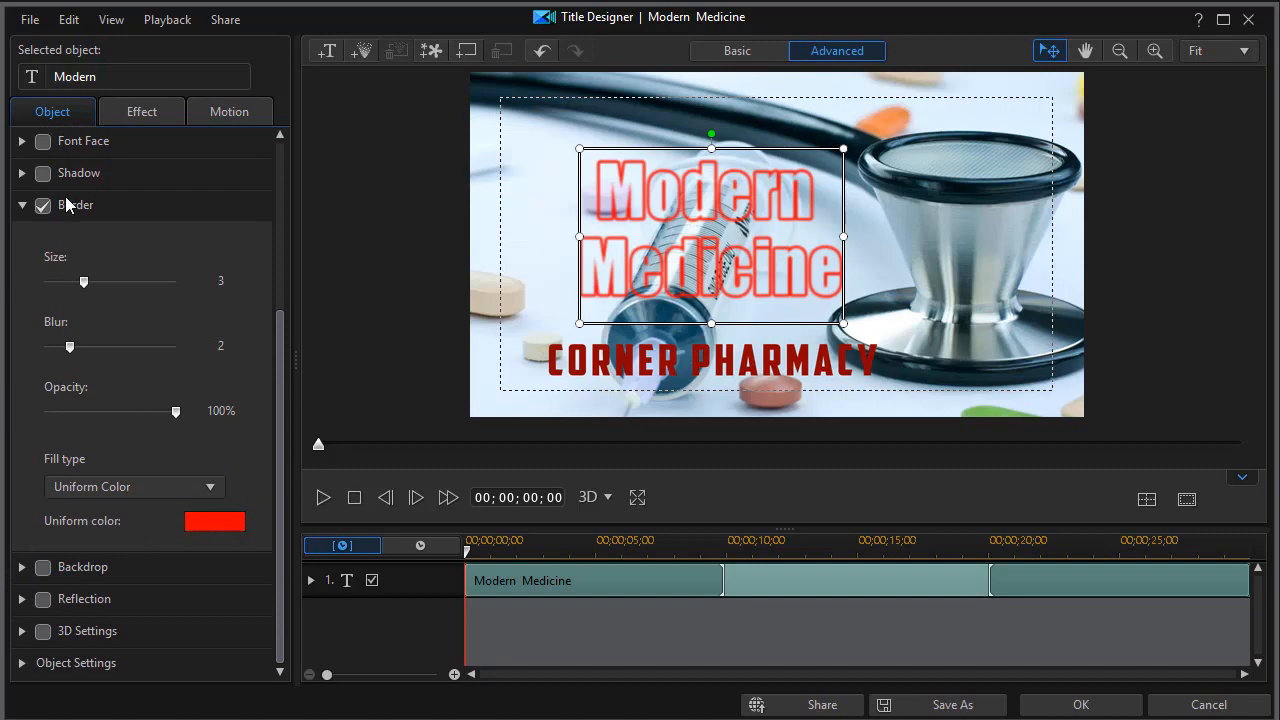
# Set the title shadow to apply to Border Only with a distance of about 1.4.
pyautogui.click(22, 173)
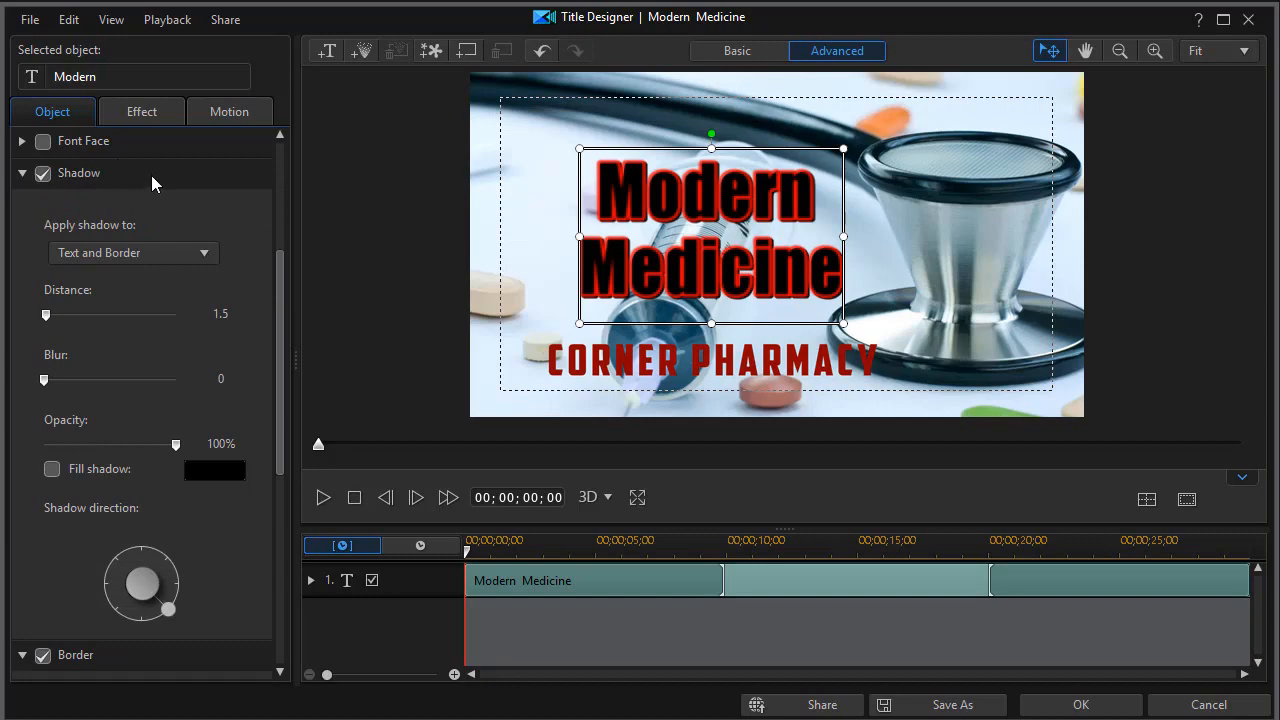
pyautogui.moveTo(155, 318)
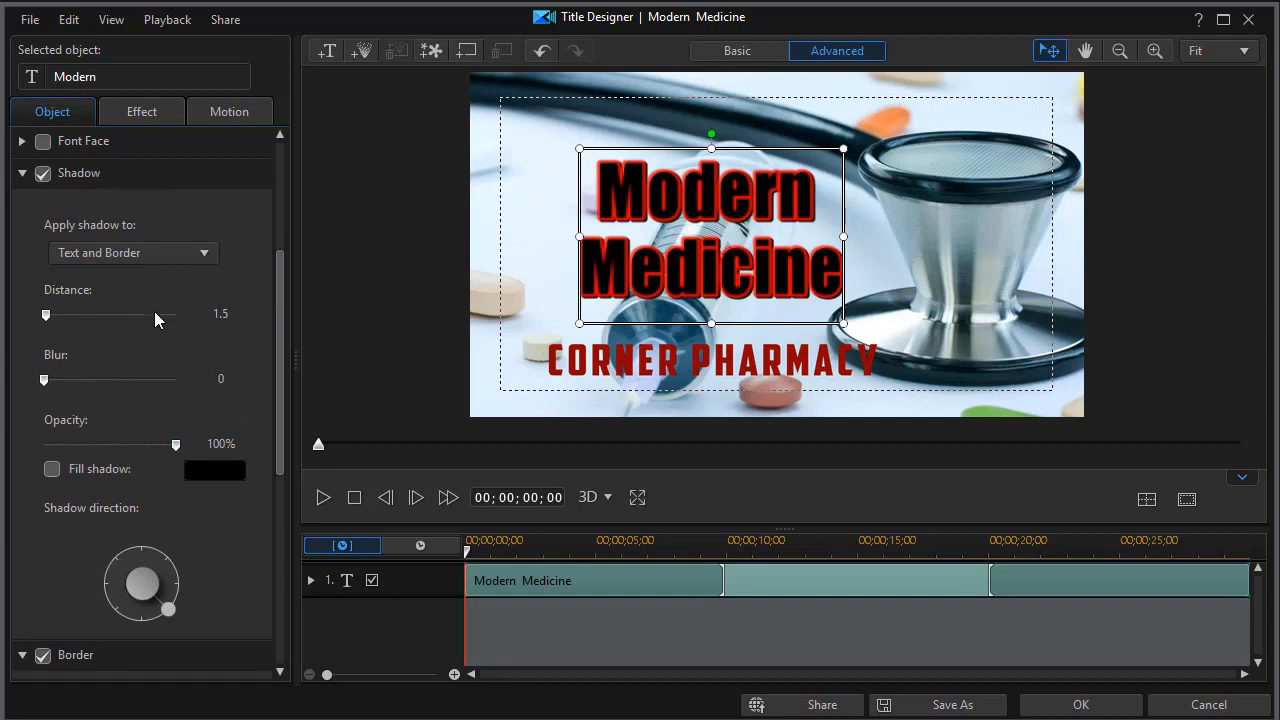
pyautogui.click(203, 252)
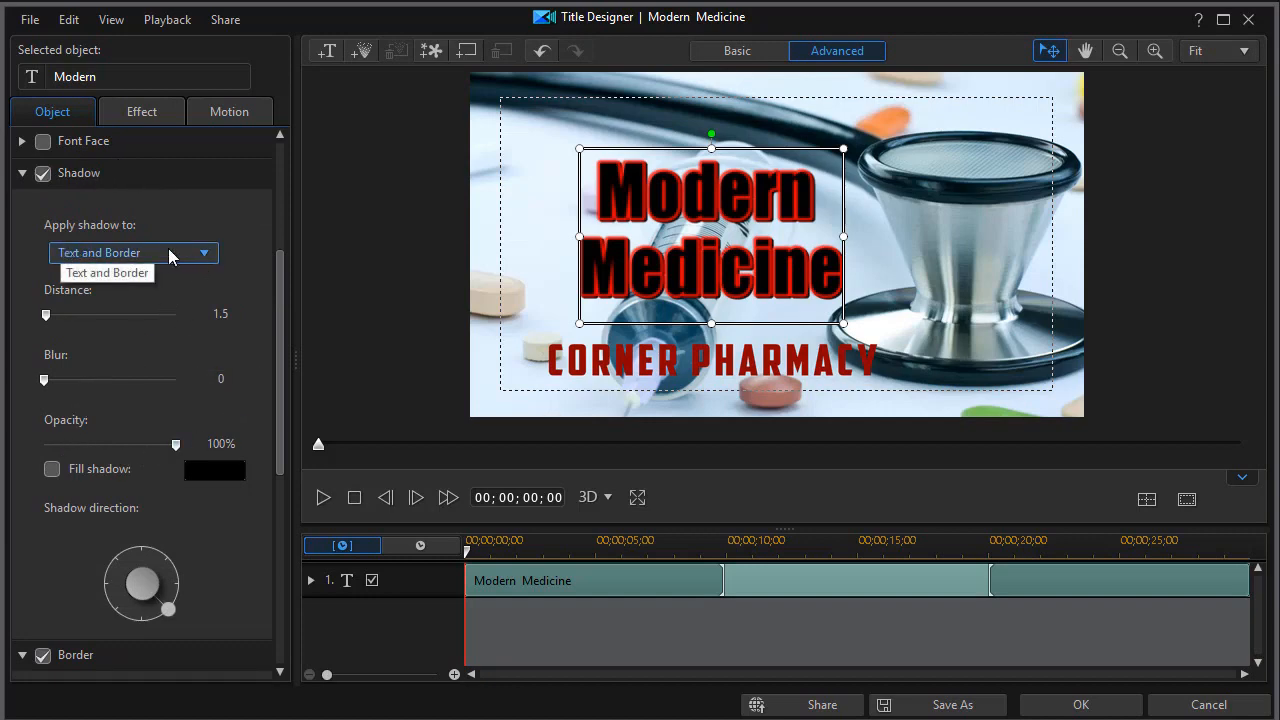
pyautogui.click(107, 272)
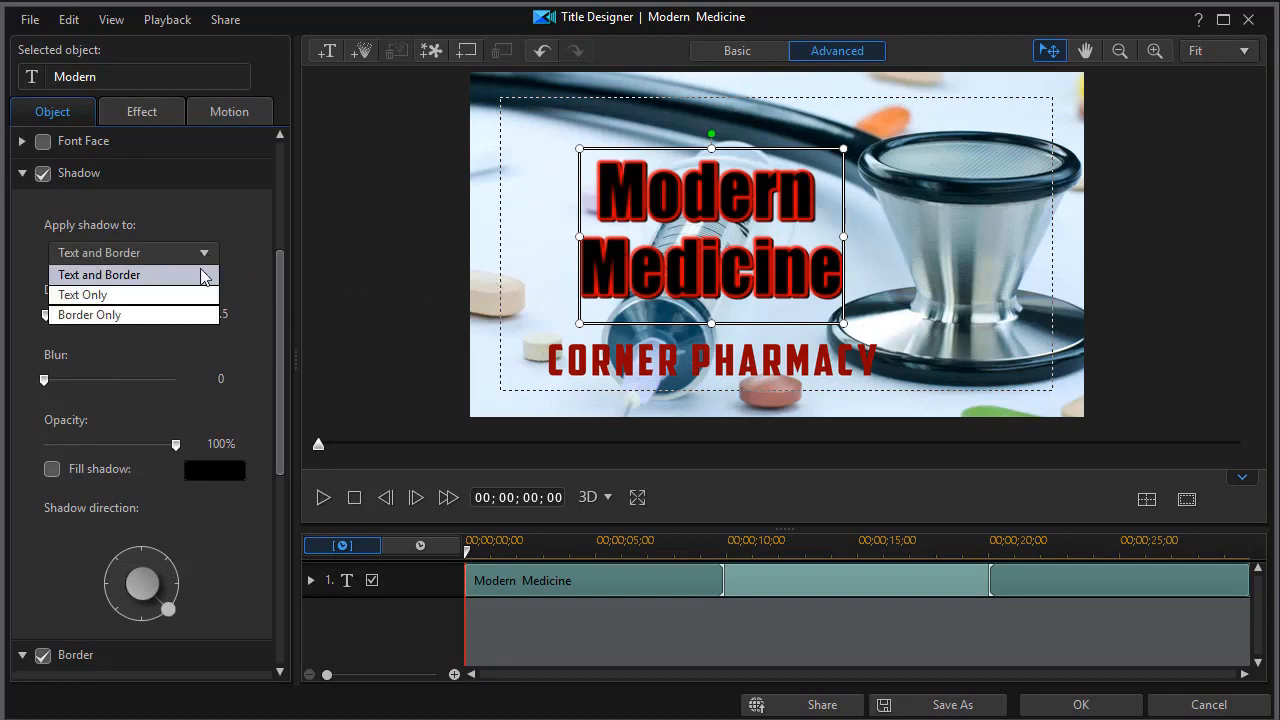
pyautogui.click(89, 314)
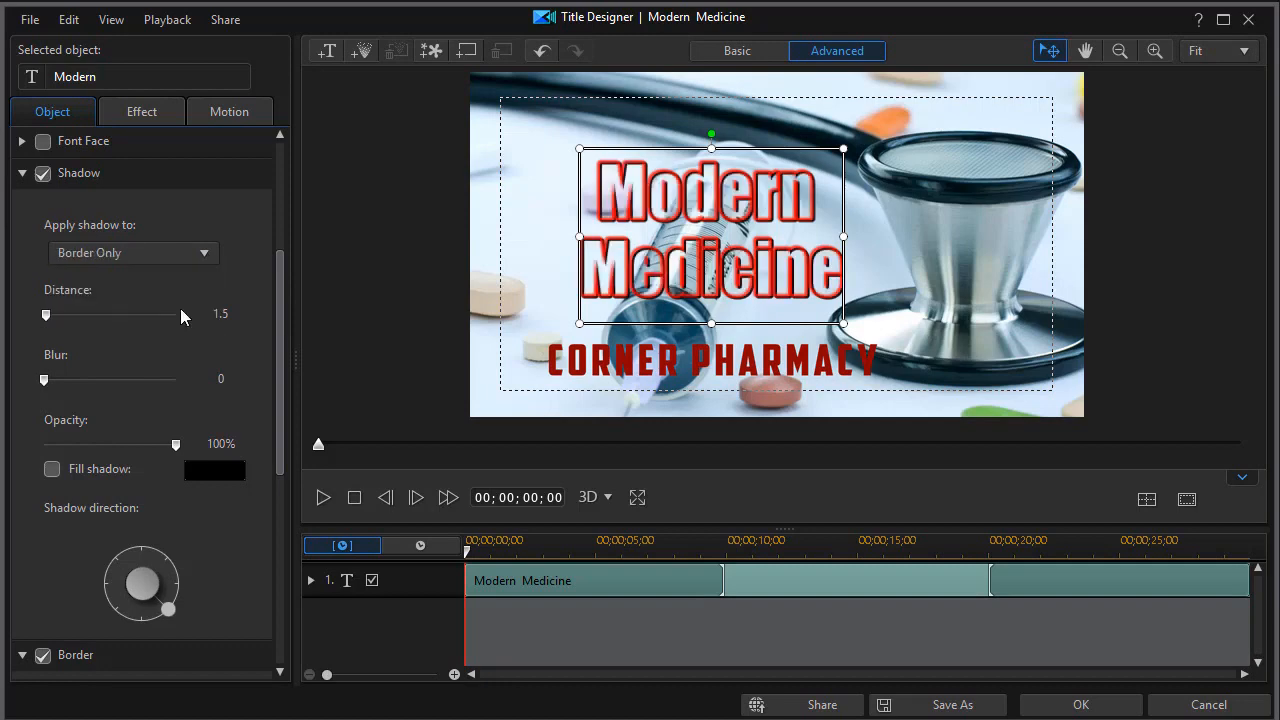
pyautogui.moveTo(350, 268)
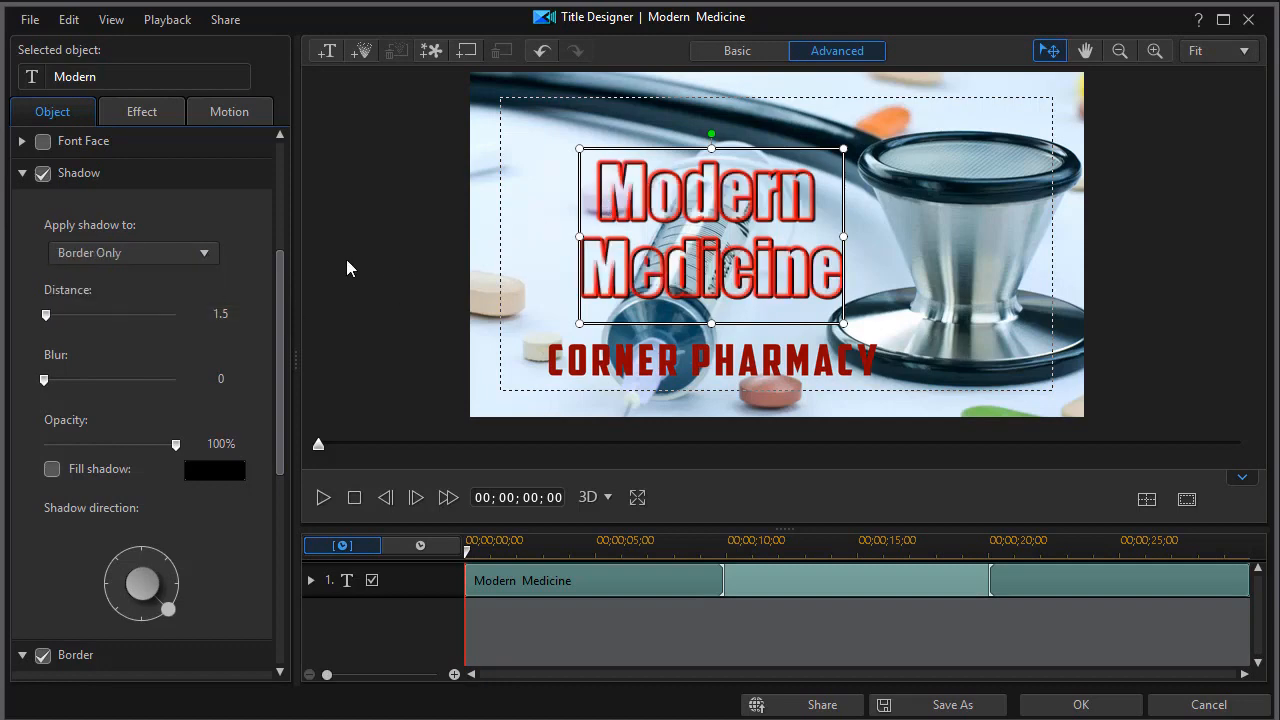
pyautogui.moveTo(145, 313)
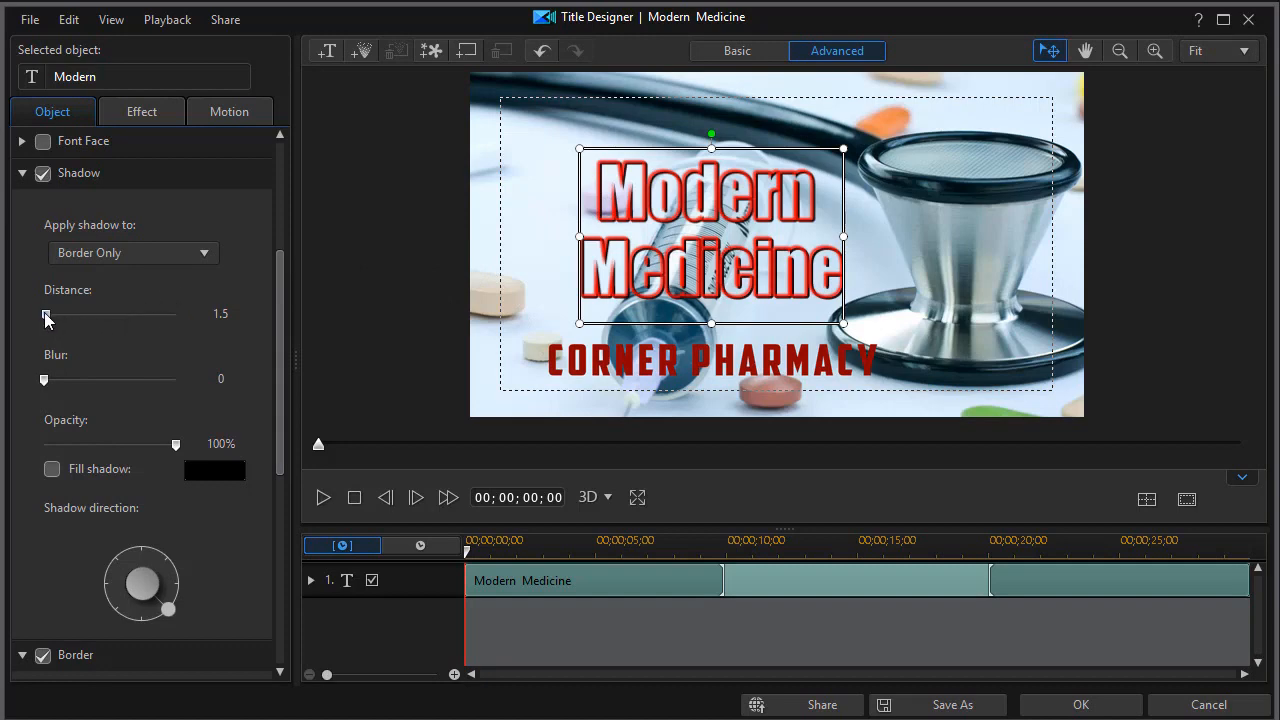
pyautogui.moveTo(46, 314); pyautogui.dragTo(58, 314)
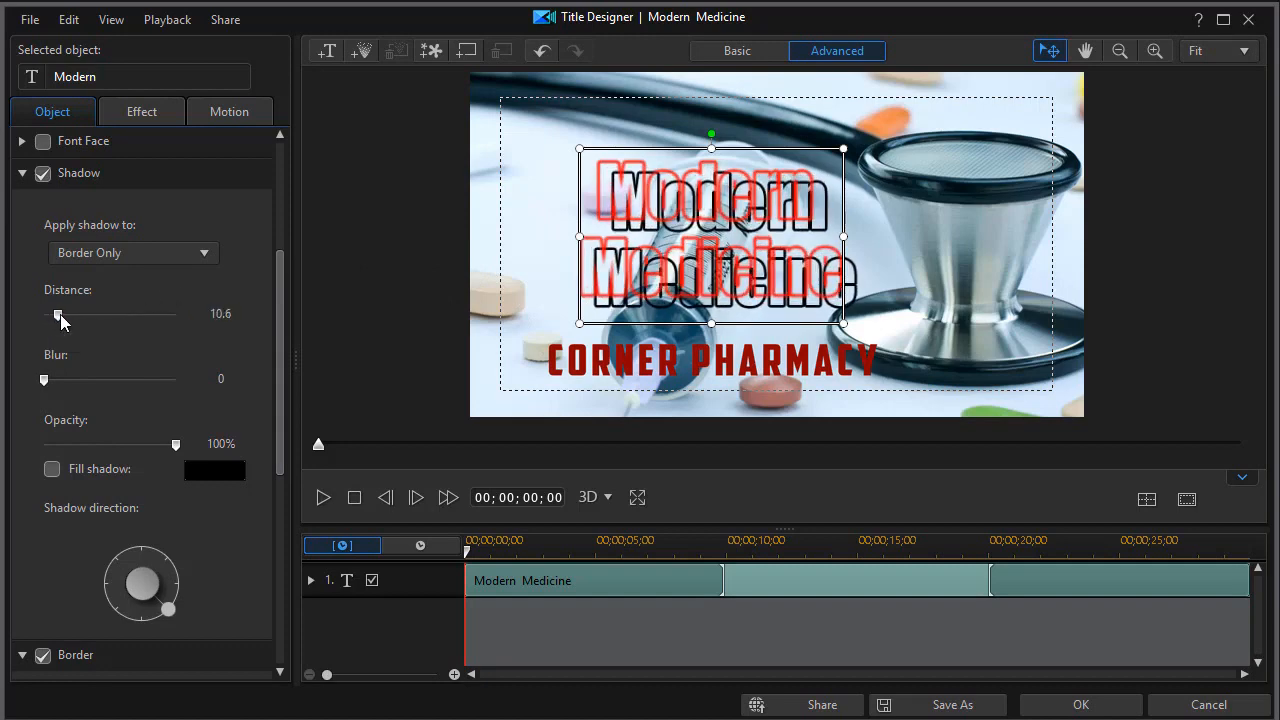
pyautogui.moveTo(57, 314); pyautogui.dragTo(45, 314)
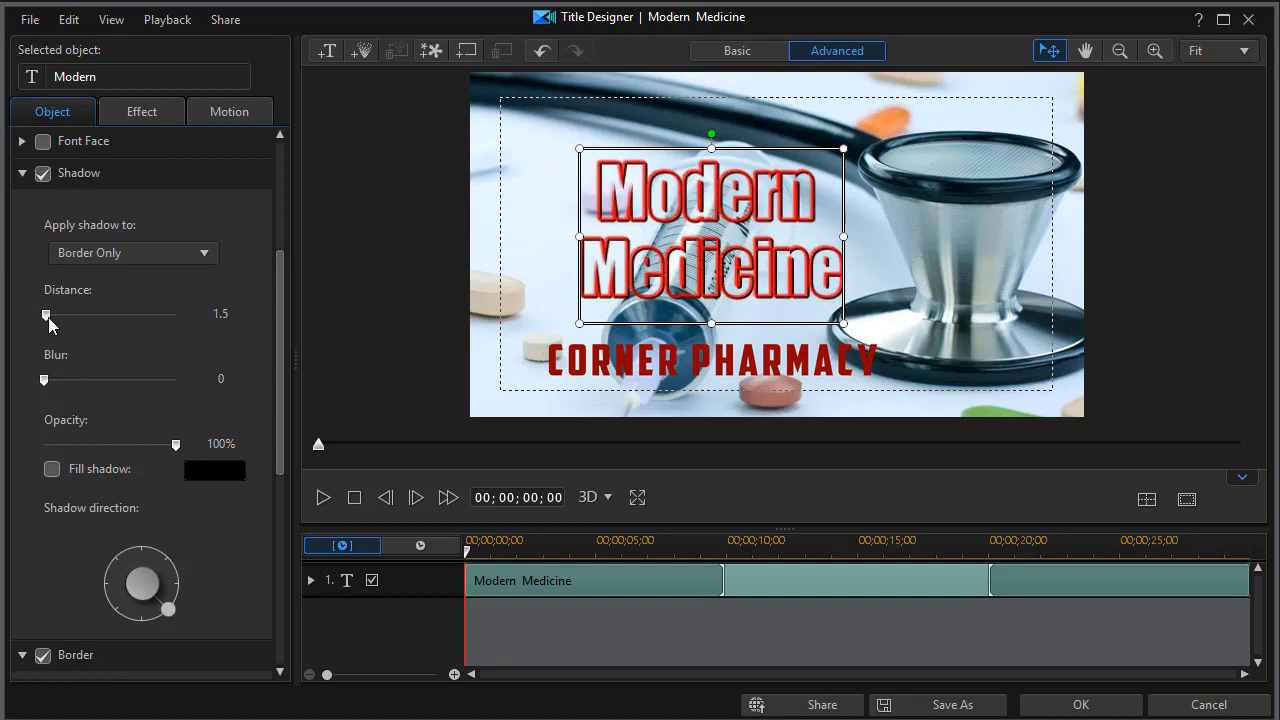
pyautogui.moveTo(172, 323)
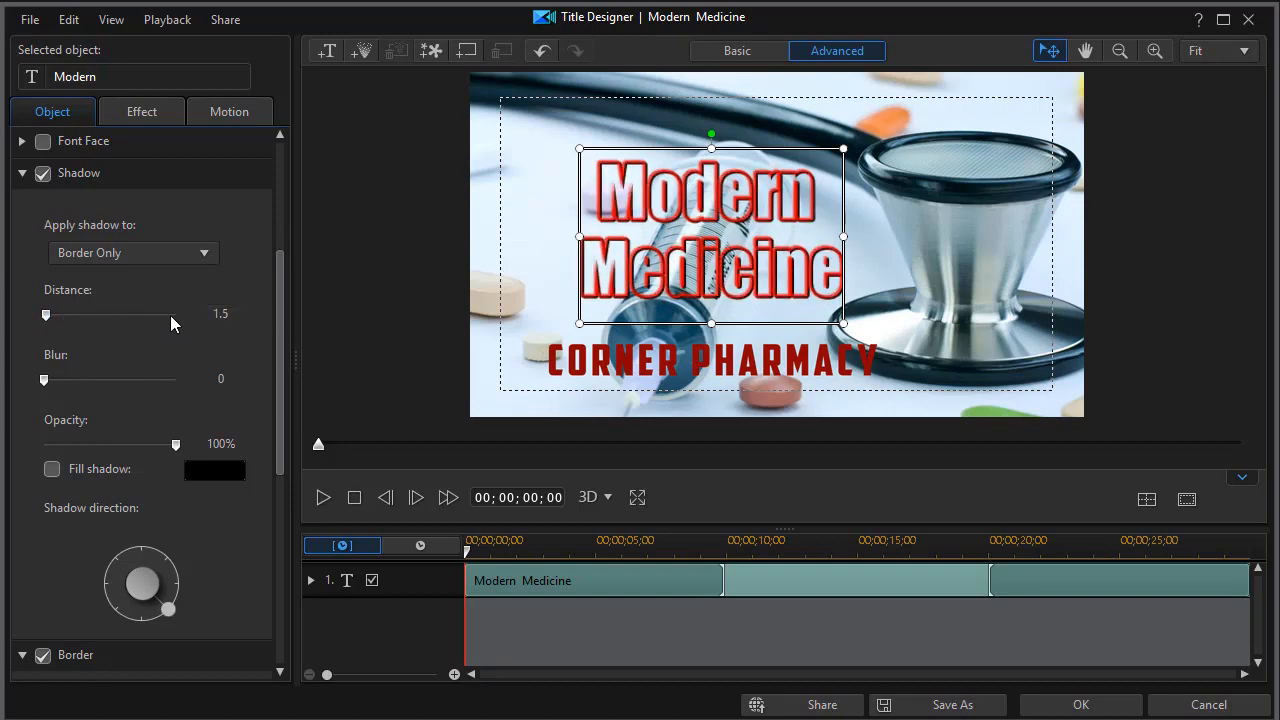
# Apply the Modern Medicine title changes and return to the main editor.
pyautogui.click(251, 320)
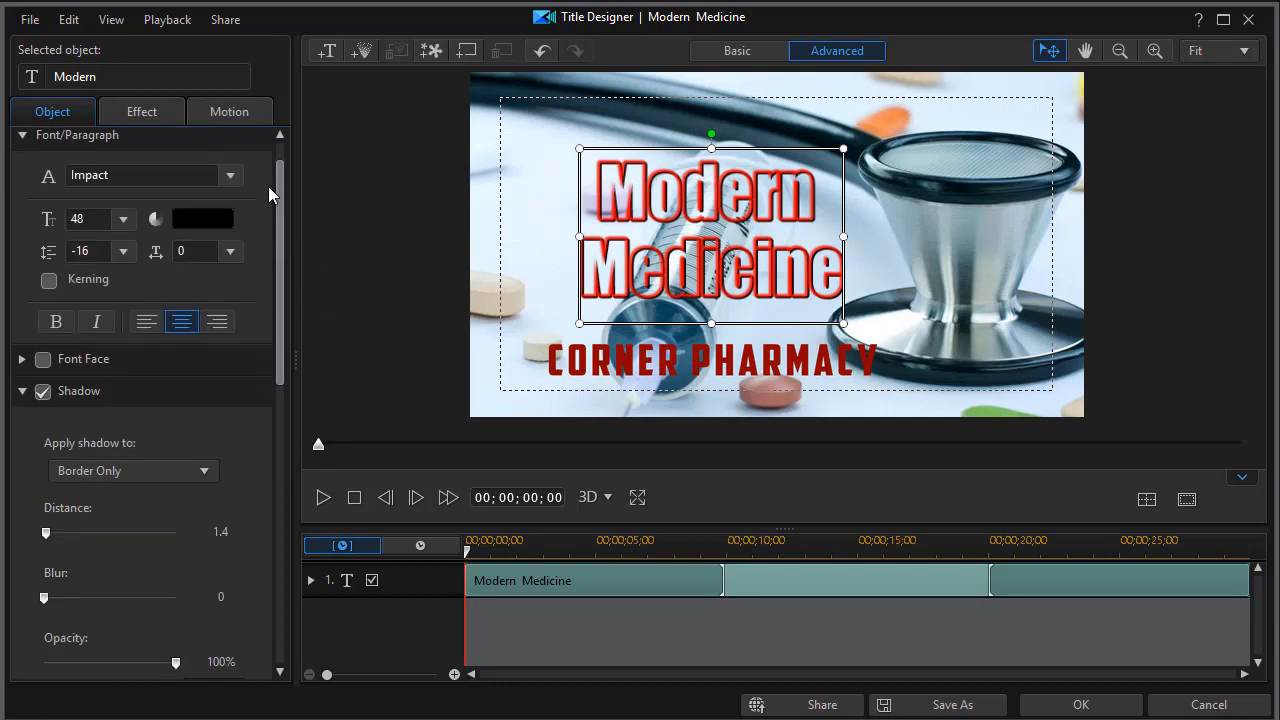
pyautogui.scroll(-3)
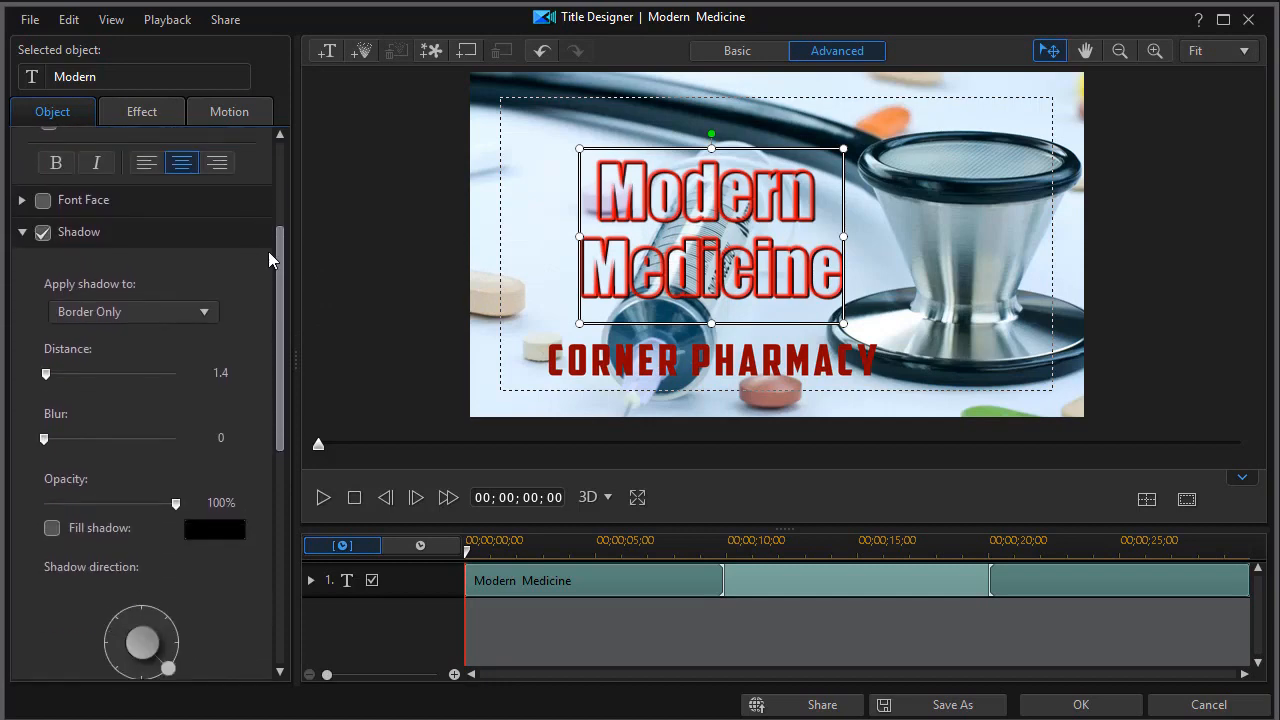
pyautogui.scroll(-3)
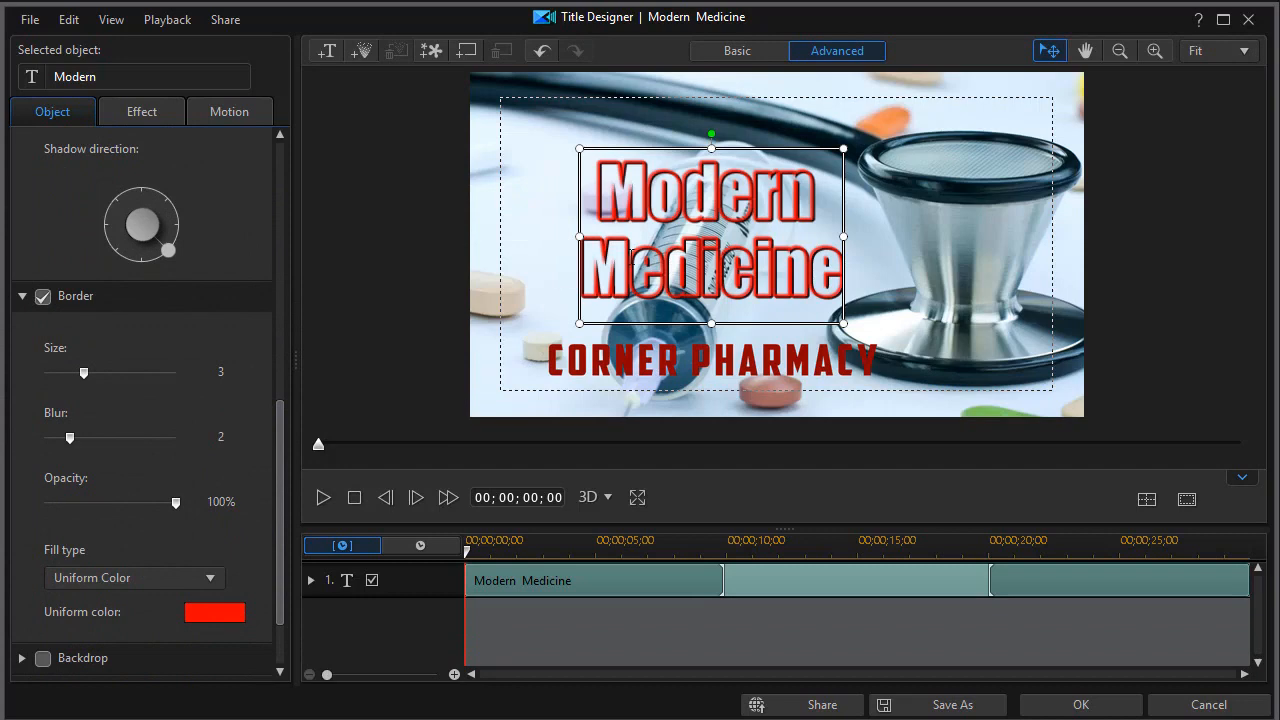
pyautogui.click(1080, 704)
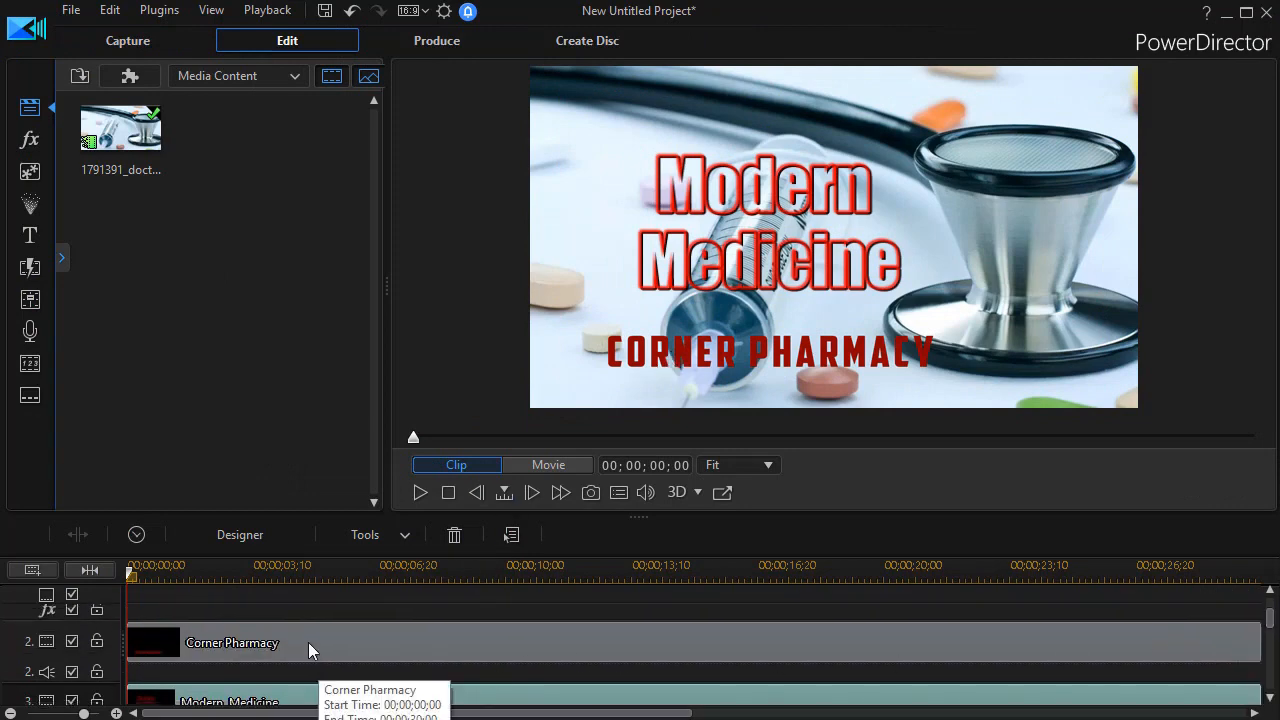
# Select the Corner Pharmacy clip on track 2 and open it in Title Designer.
pyautogui.click(310, 642)
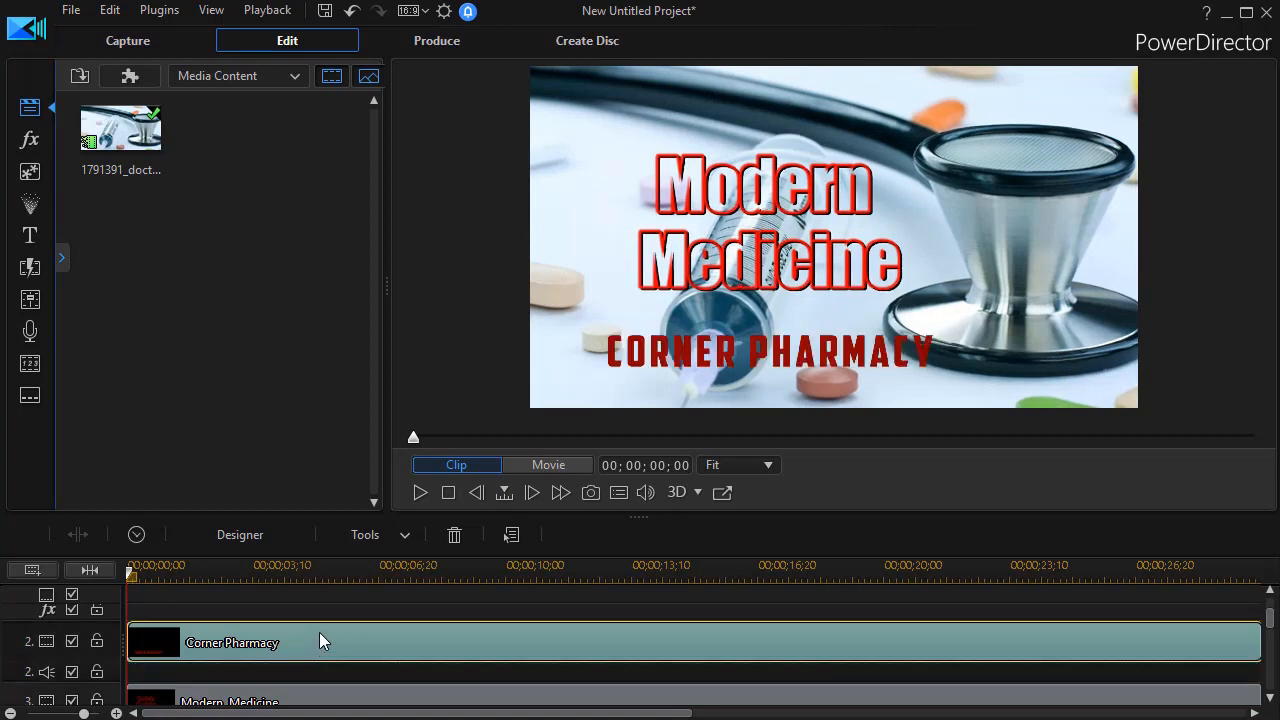
pyautogui.doubleClick(232, 642)
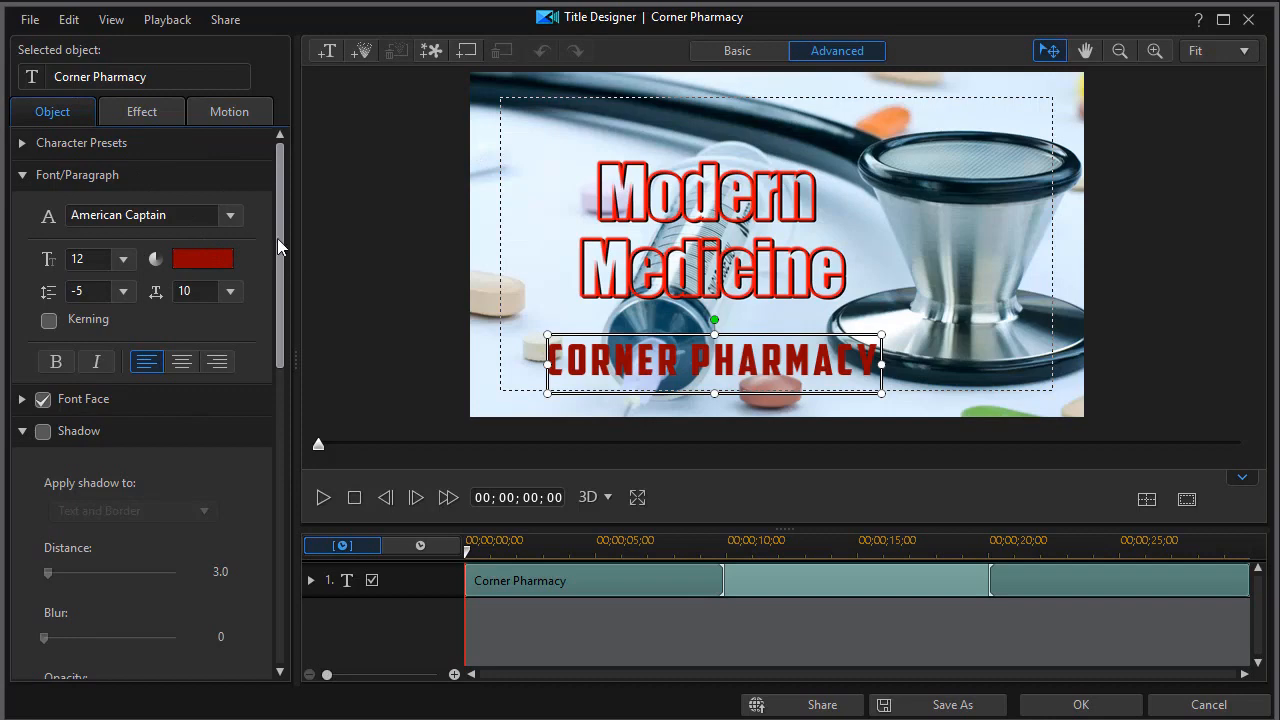
# Switch the Corner Pharmacy text fill to a 4 Color Gradient with purple, orange, red and green corners.
pyautogui.scroll(-3)
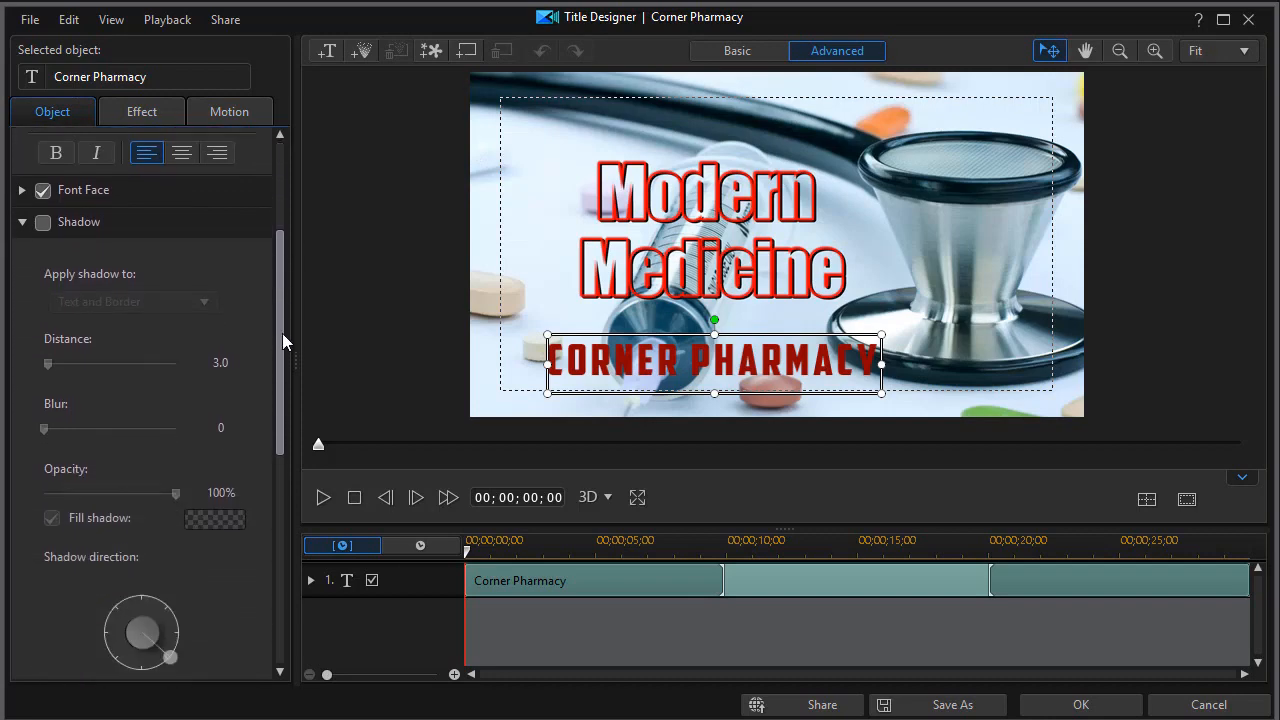
pyautogui.scroll(-3)
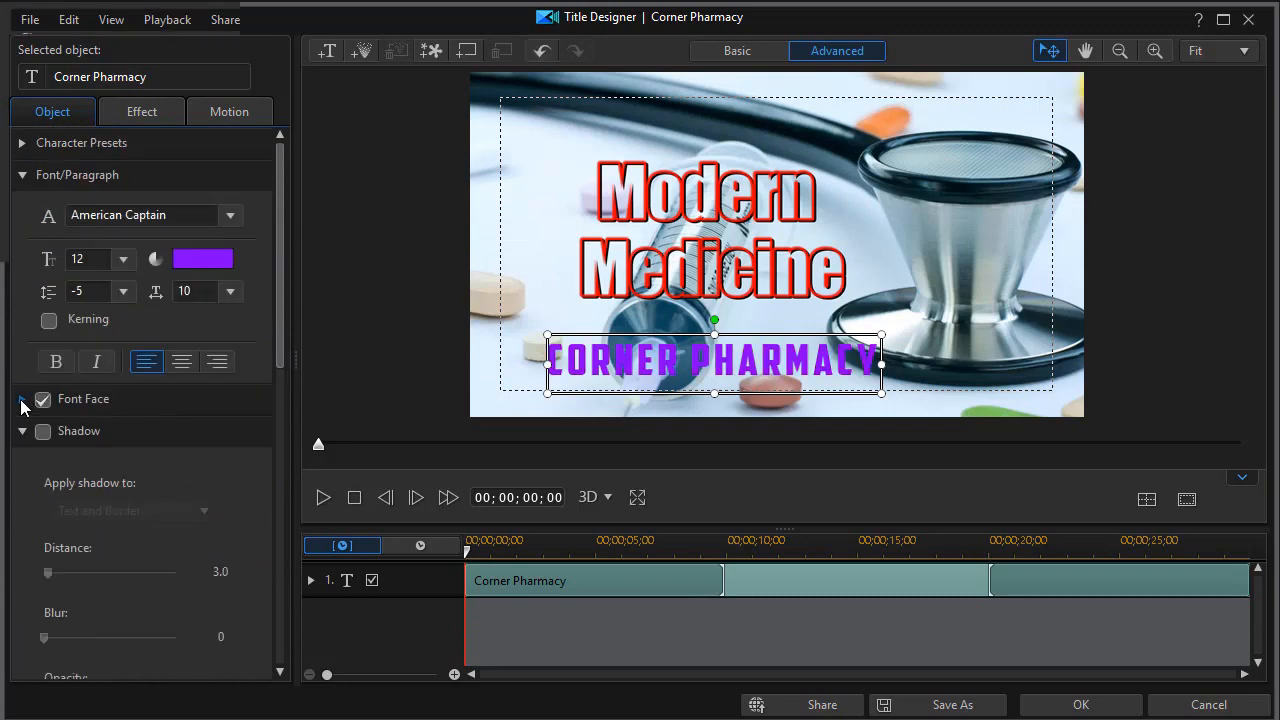
pyautogui.scroll(-3)
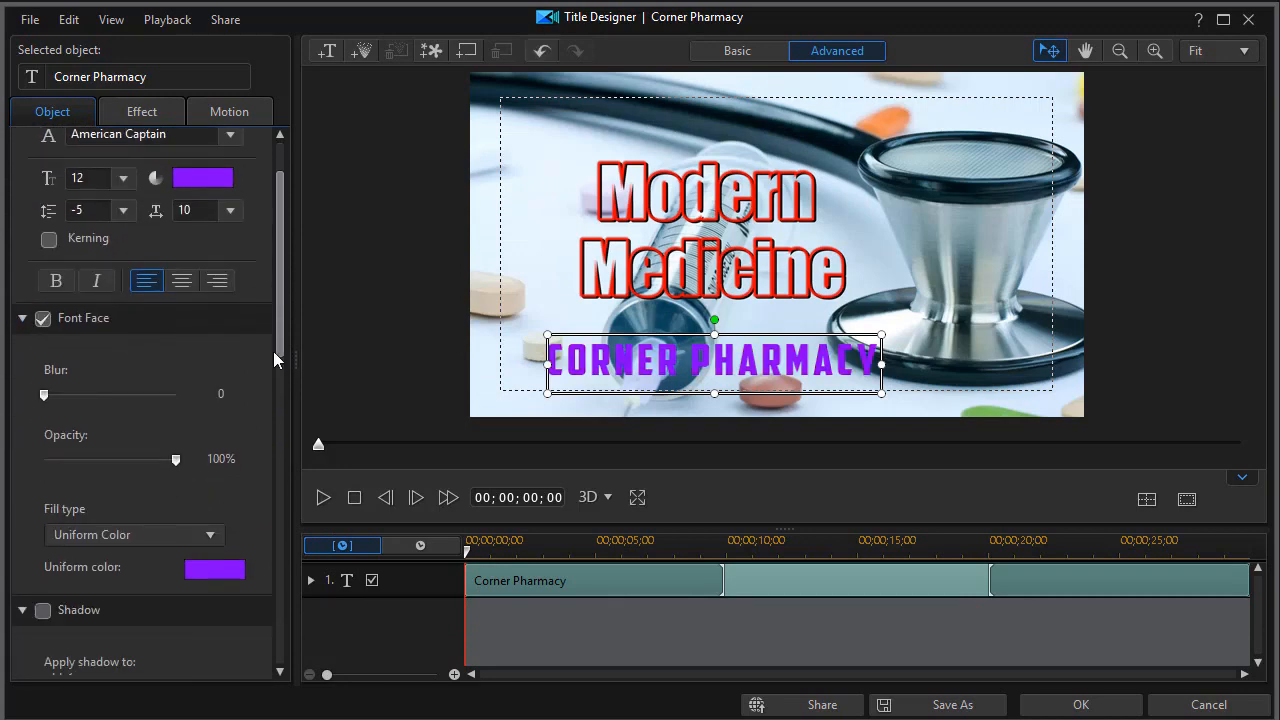
pyautogui.click(210, 363)
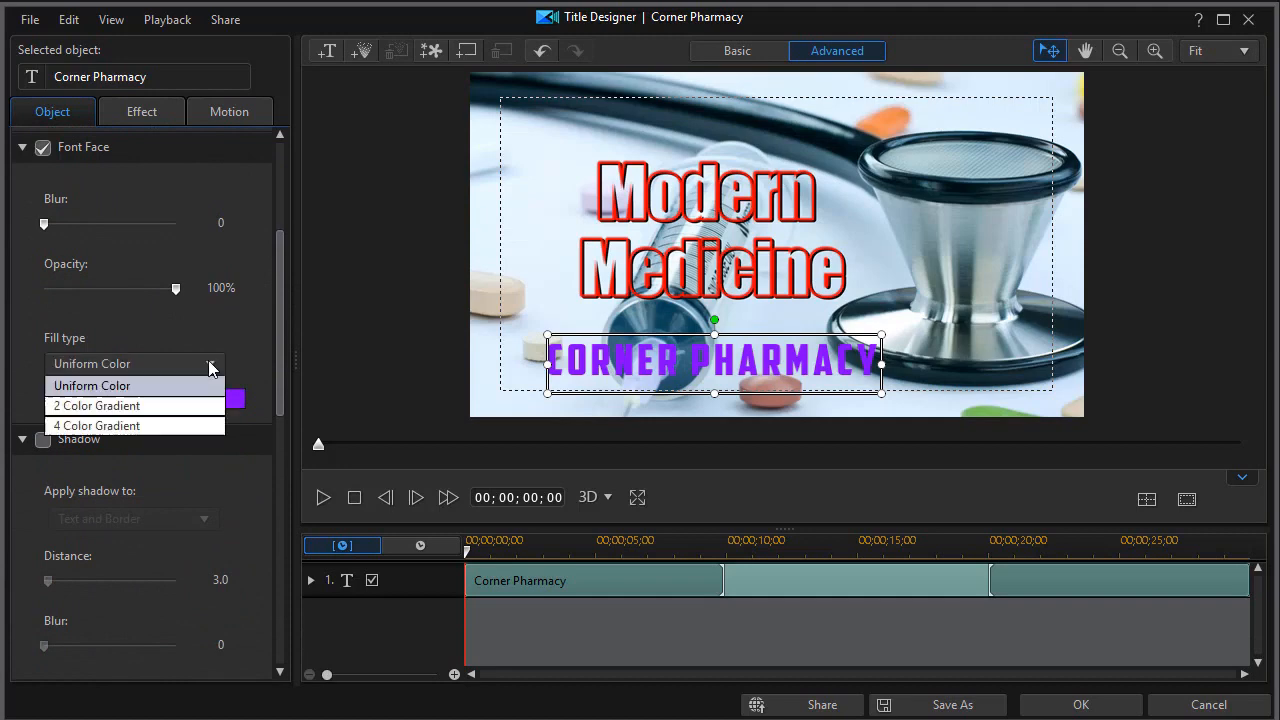
pyautogui.click(96, 425)
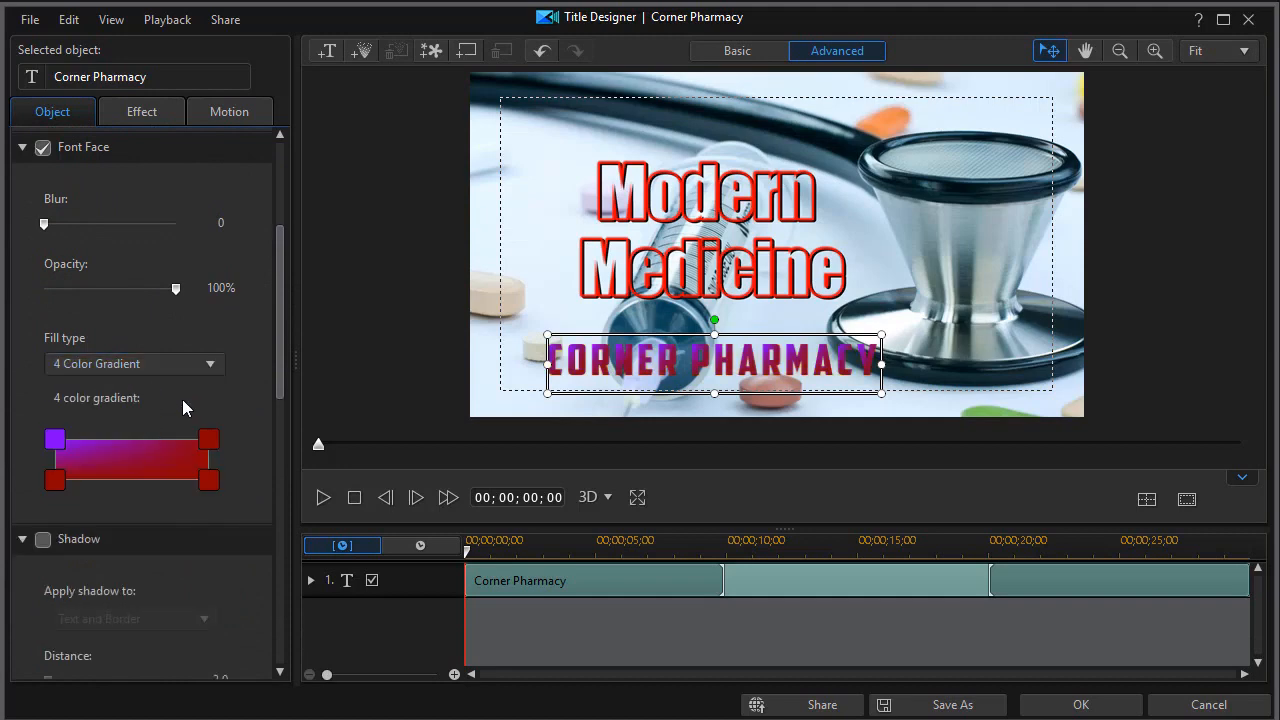
pyautogui.moveTo(178, 433)
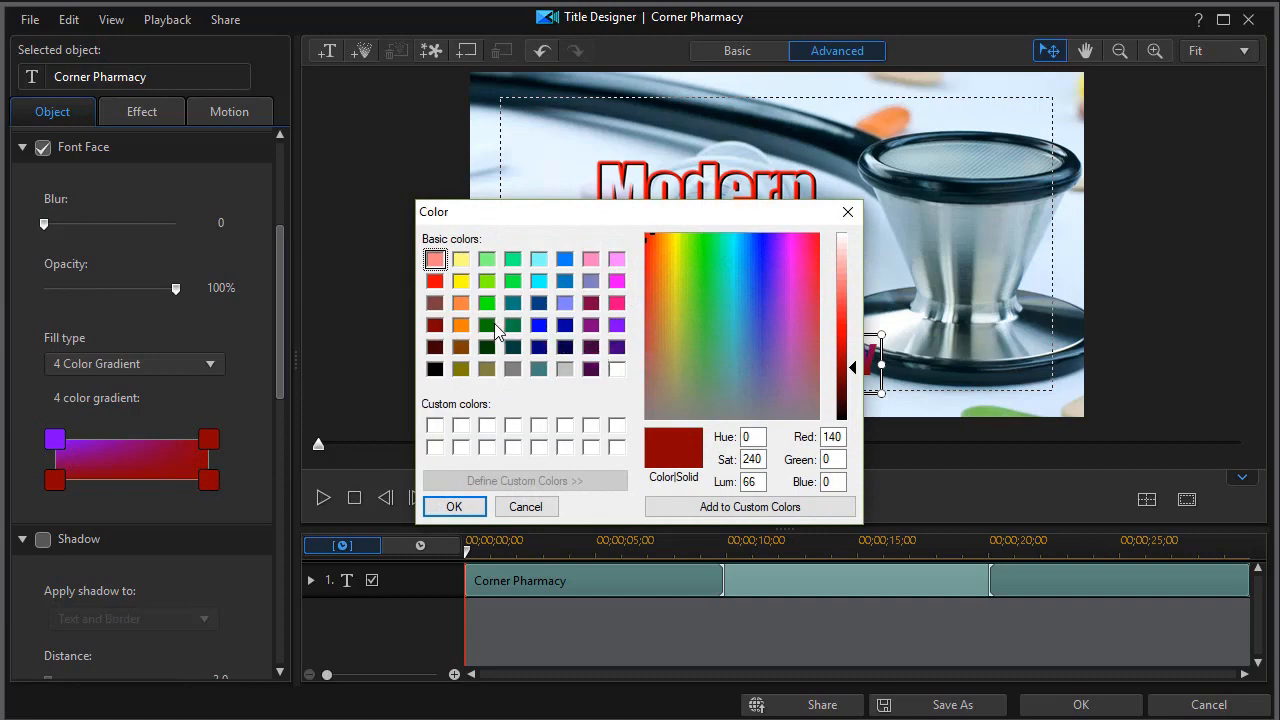
pyautogui.click(453, 506)
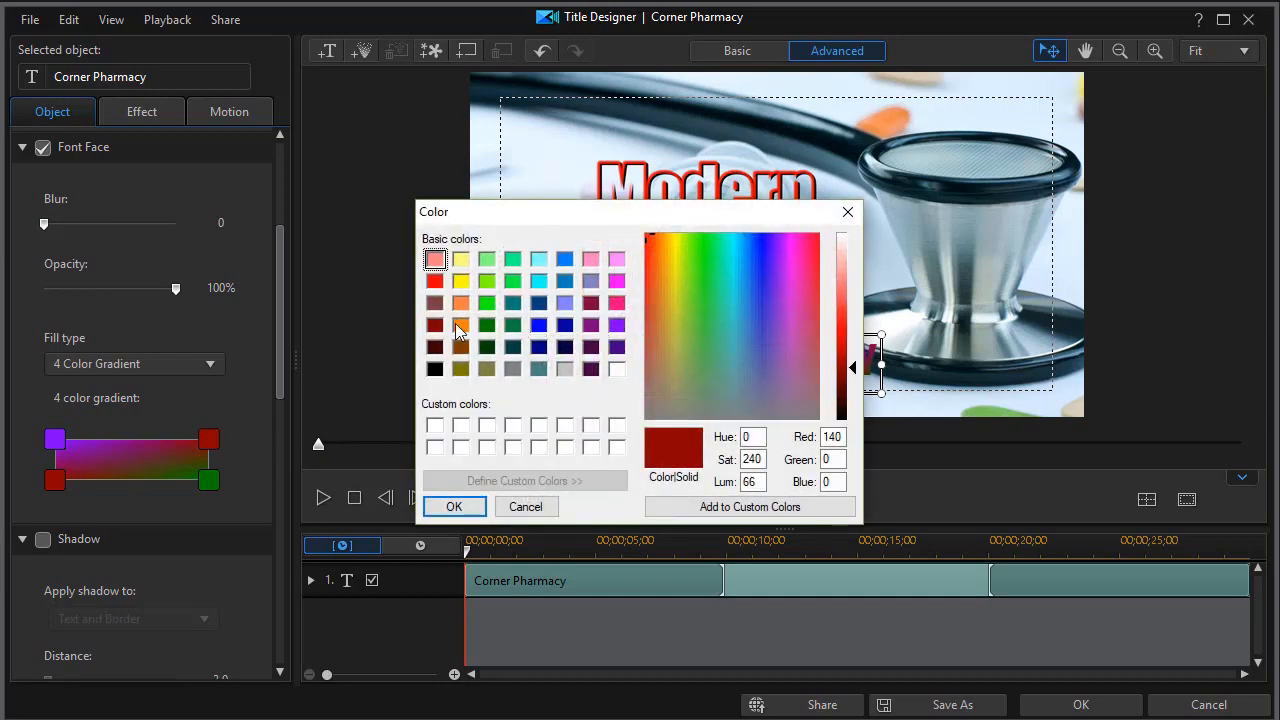
pyautogui.click(454, 506)
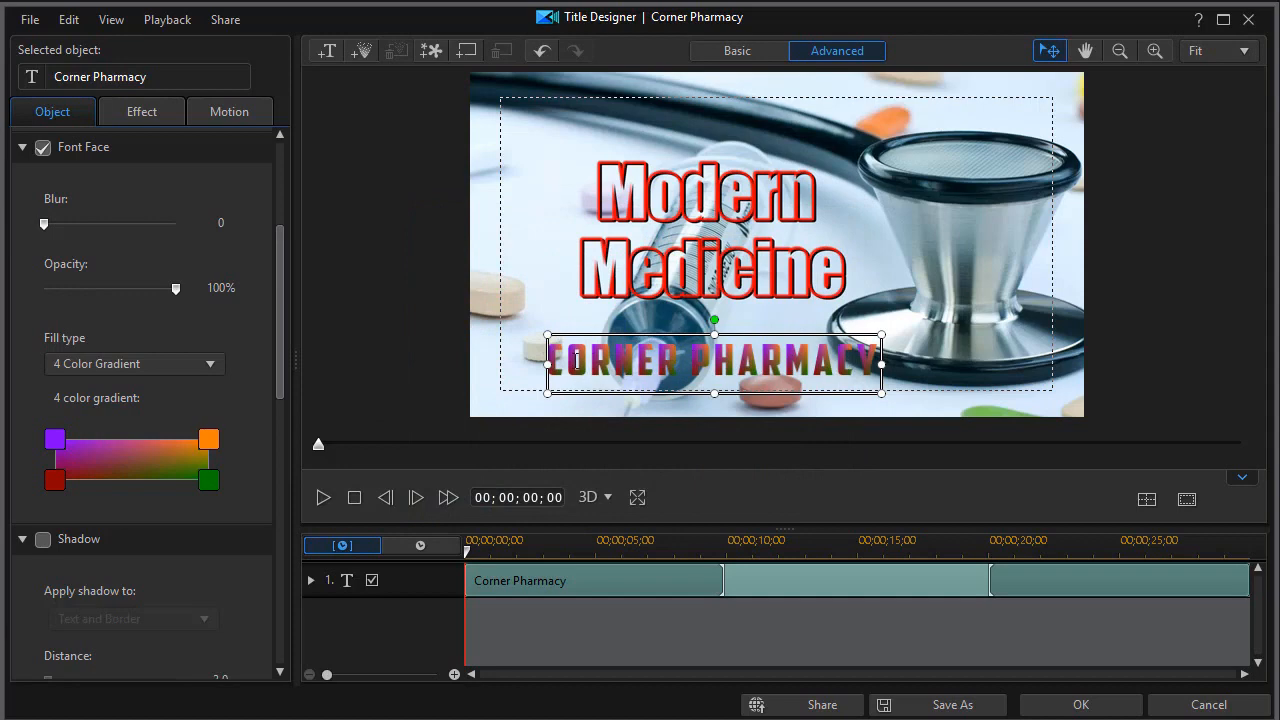
pyautogui.moveTo(420, 389)
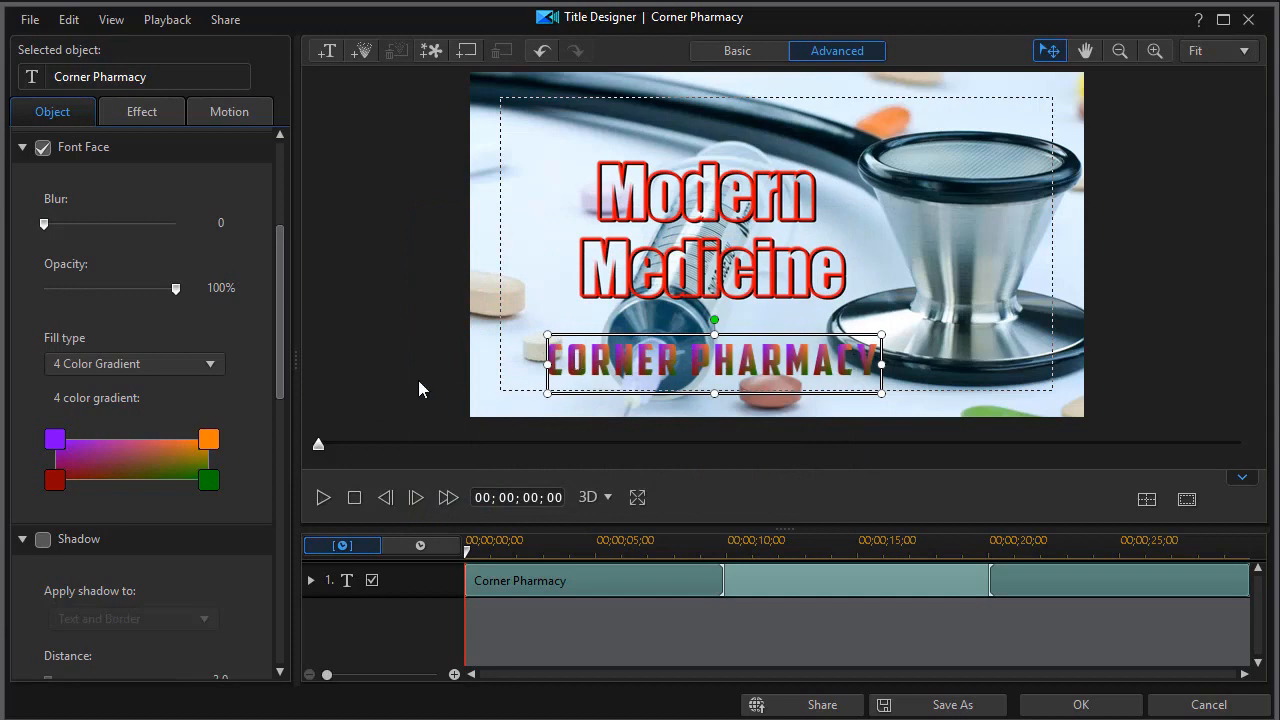
pyautogui.moveTo(378, 433)
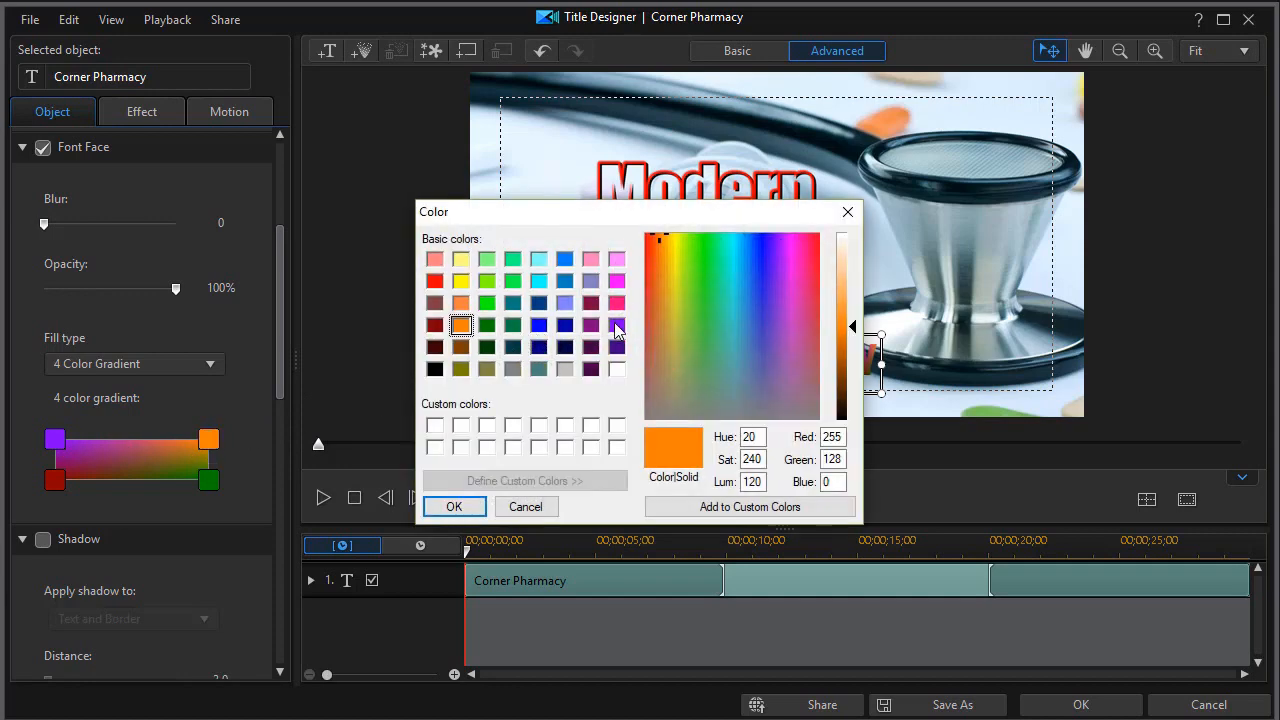
# Recolour the gradient corners to purple shades: violet, light lavender and dark indigo.
pyautogui.click(617, 323)
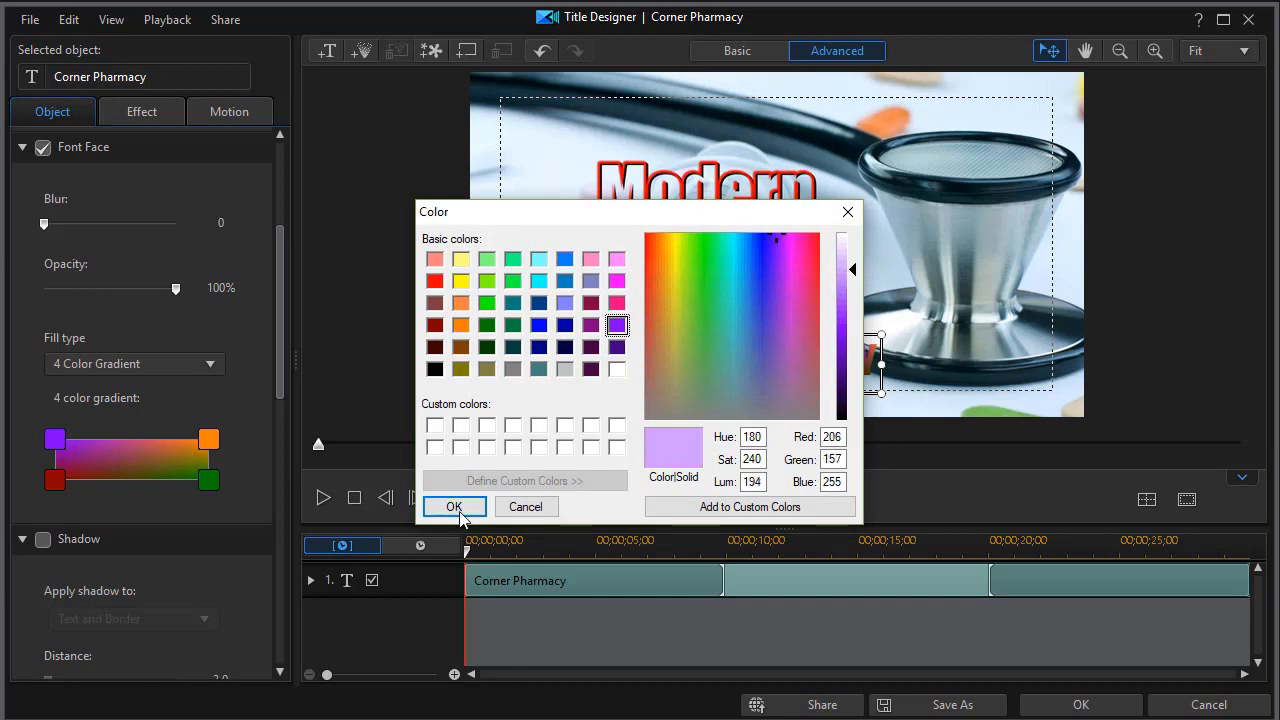
pyautogui.click(454, 506)
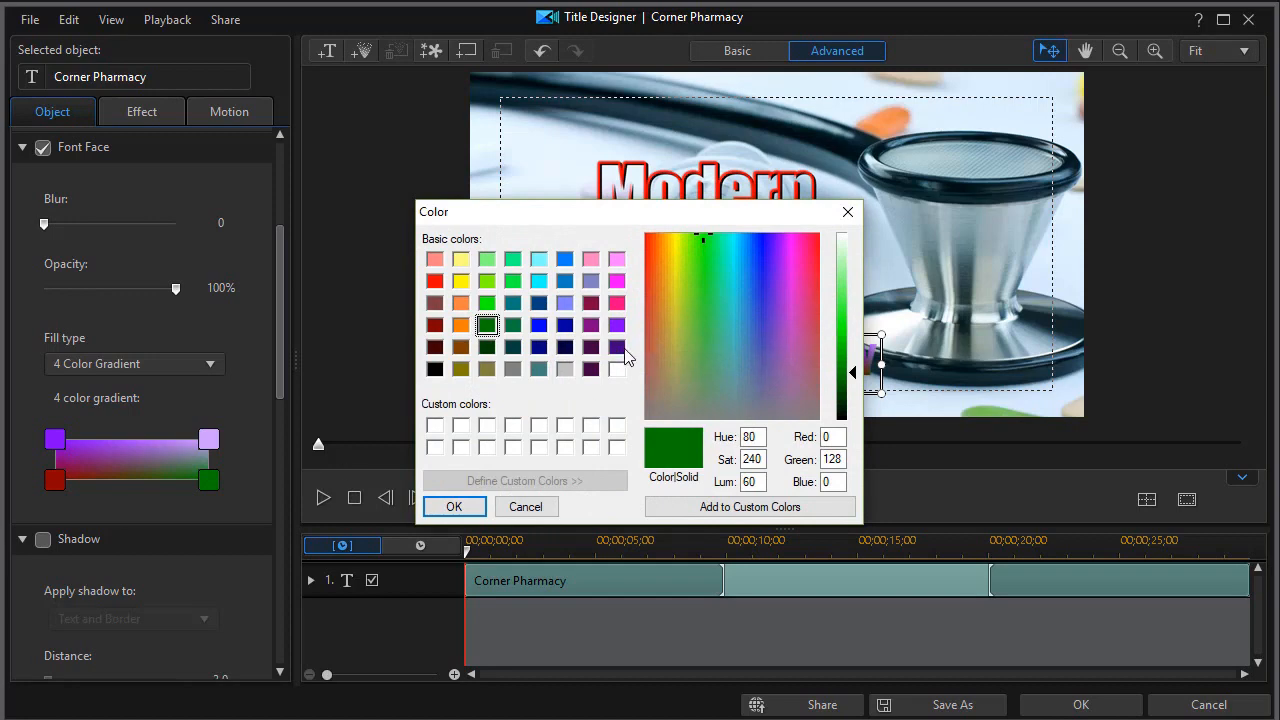
pyautogui.click(617, 325)
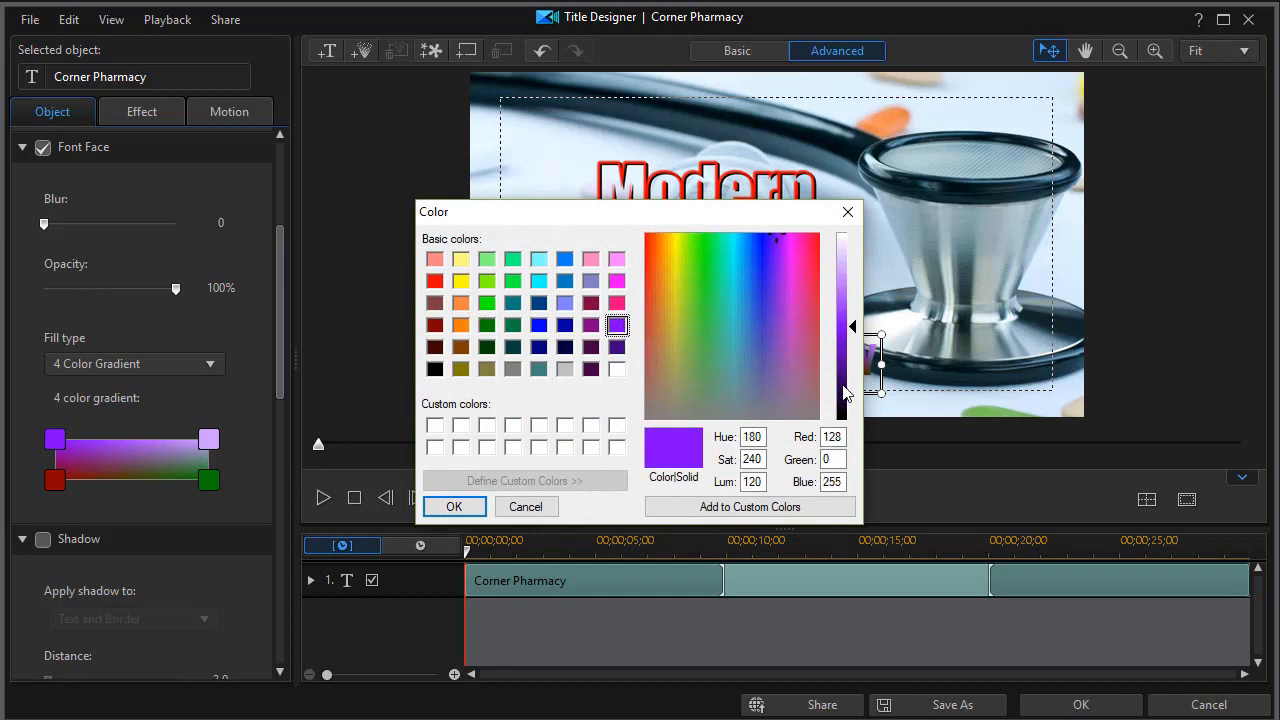
pyautogui.click(454, 506)
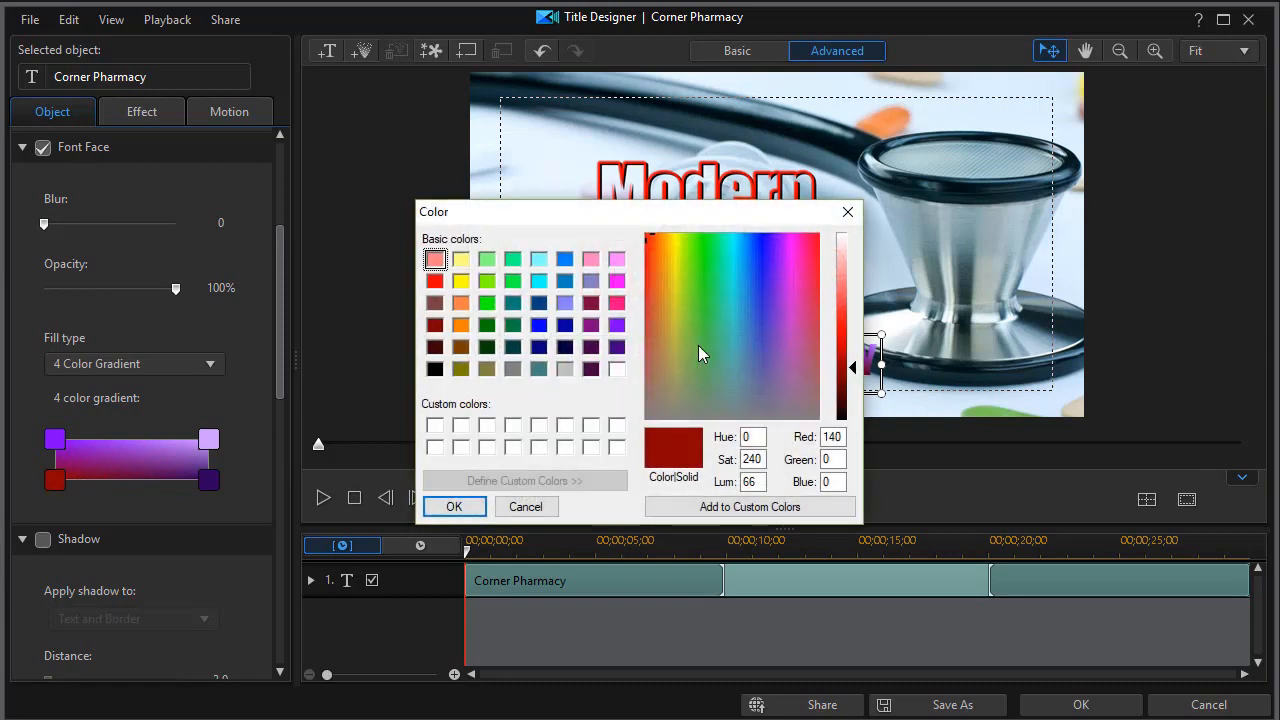
pyautogui.click(617, 325)
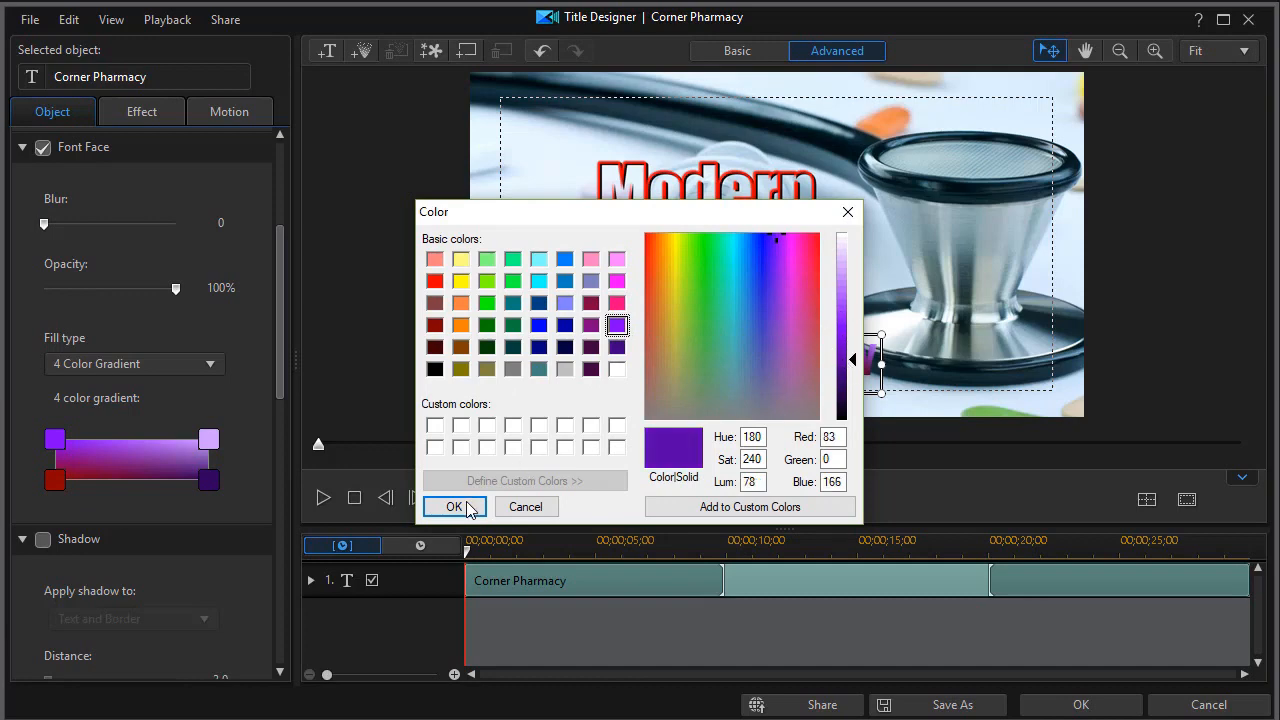
pyautogui.click(454, 507)
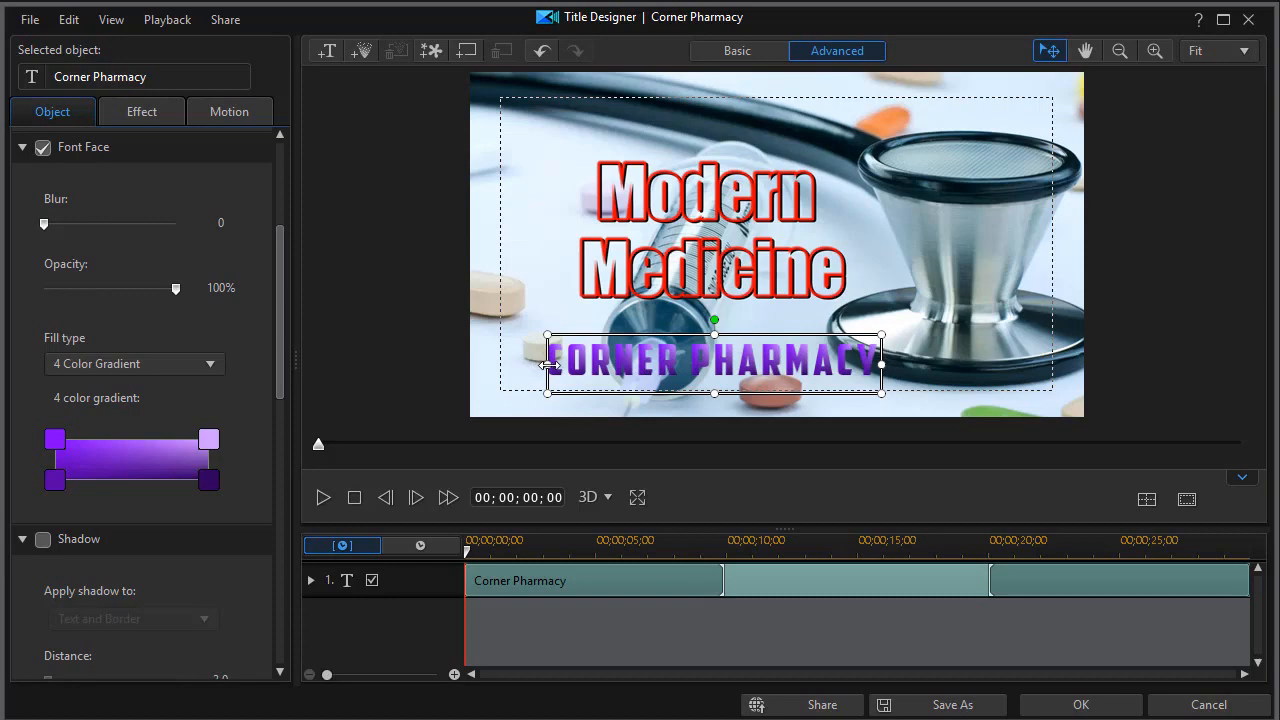
# Enable the Corner Pharmacy Border and set its uniform colour to light gray.
pyautogui.click(55, 439)
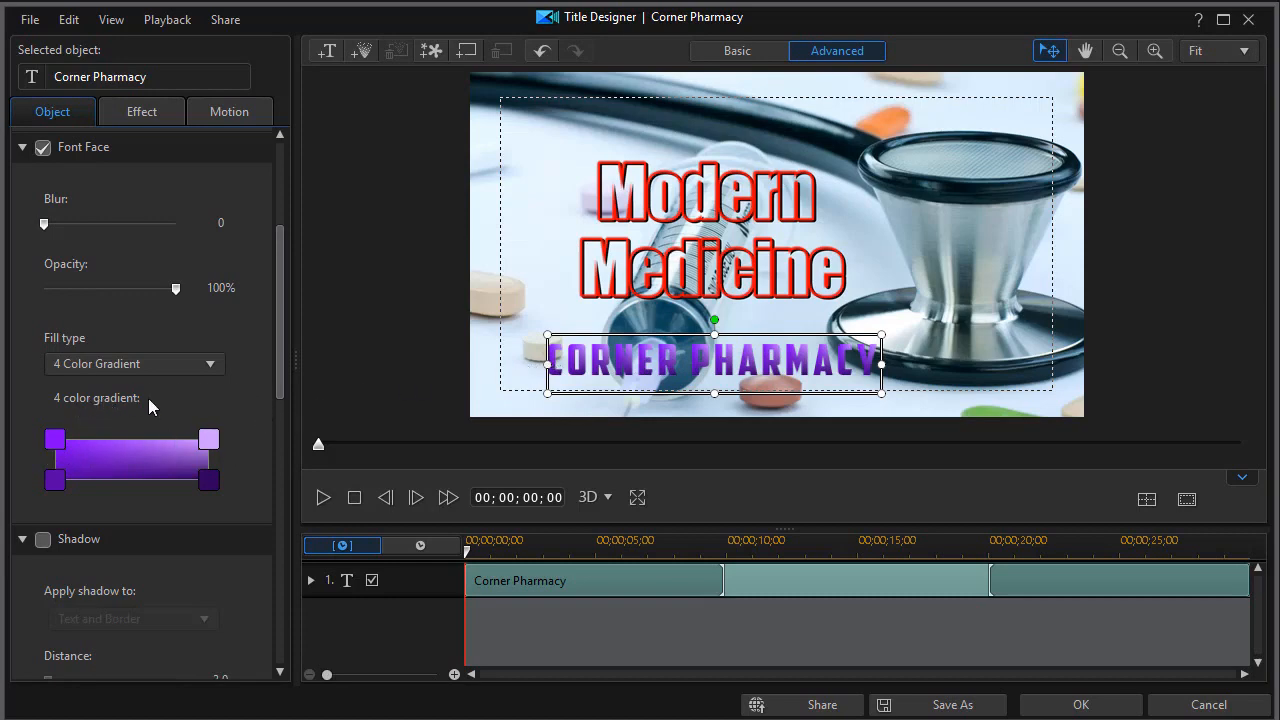
pyautogui.moveTo(137, 442)
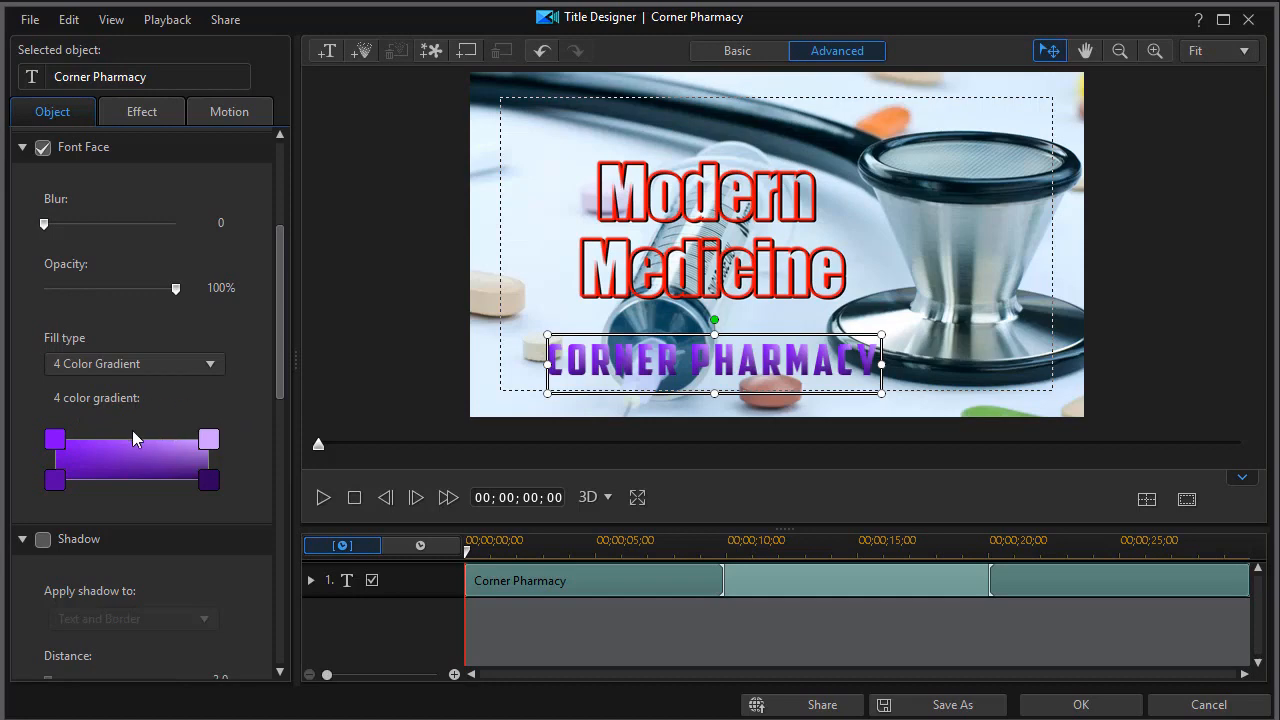
pyautogui.scroll(-3)
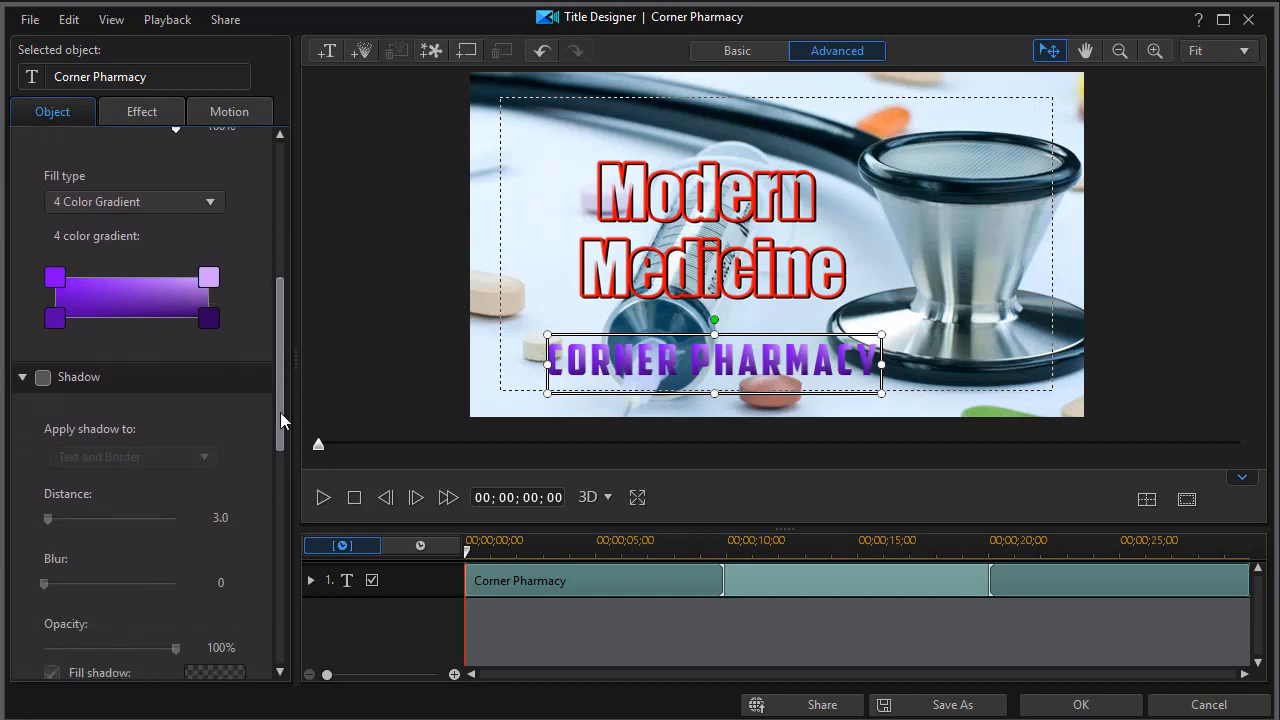
pyautogui.scroll(3)
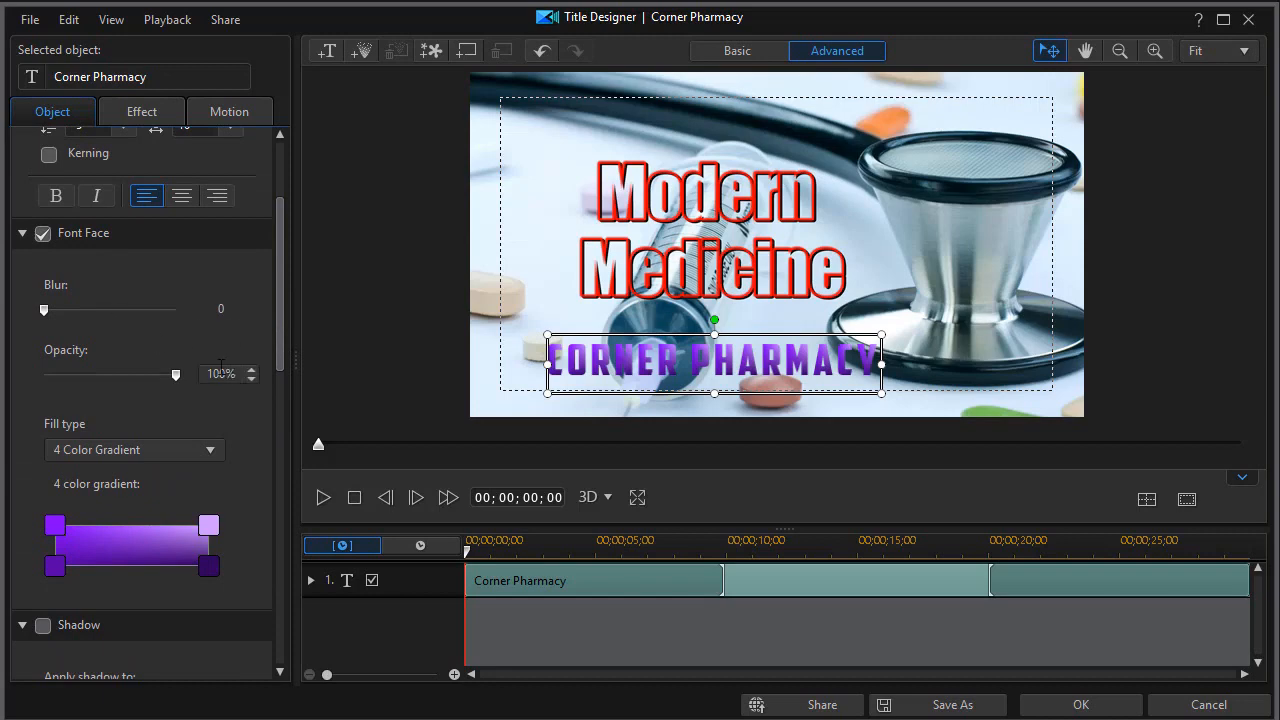
pyautogui.scroll(-3)
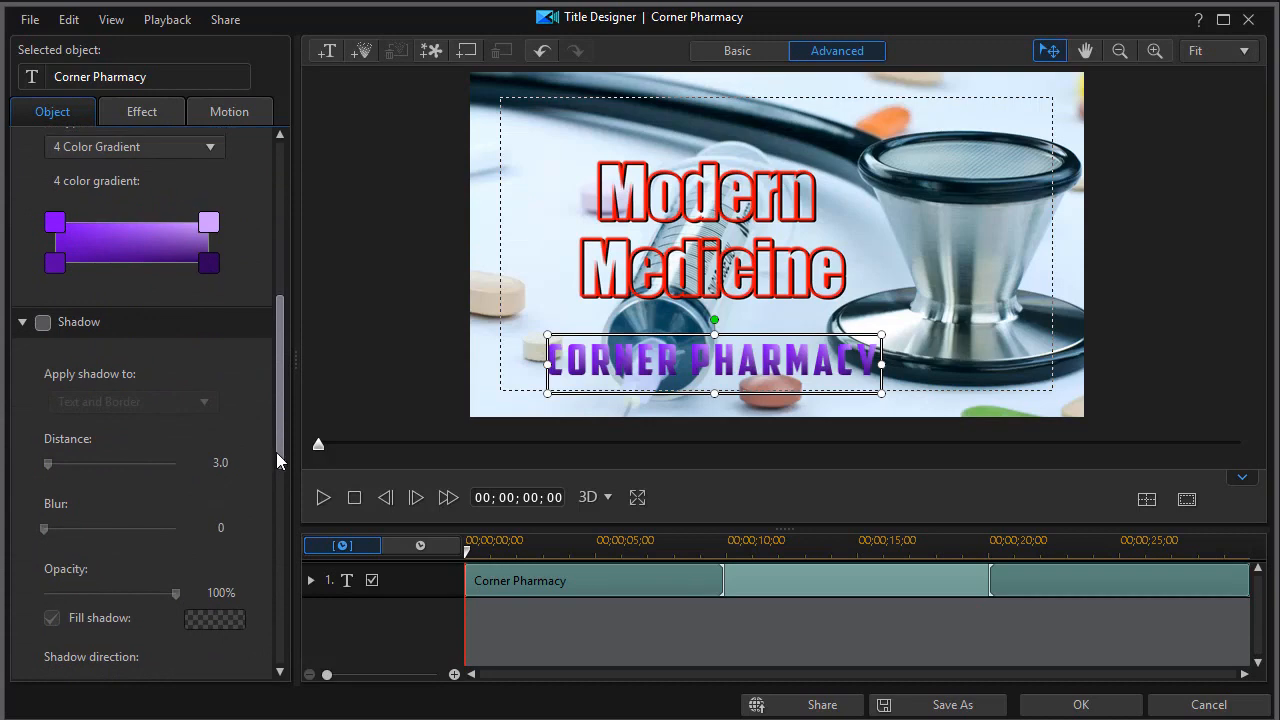
pyautogui.scroll(-3)
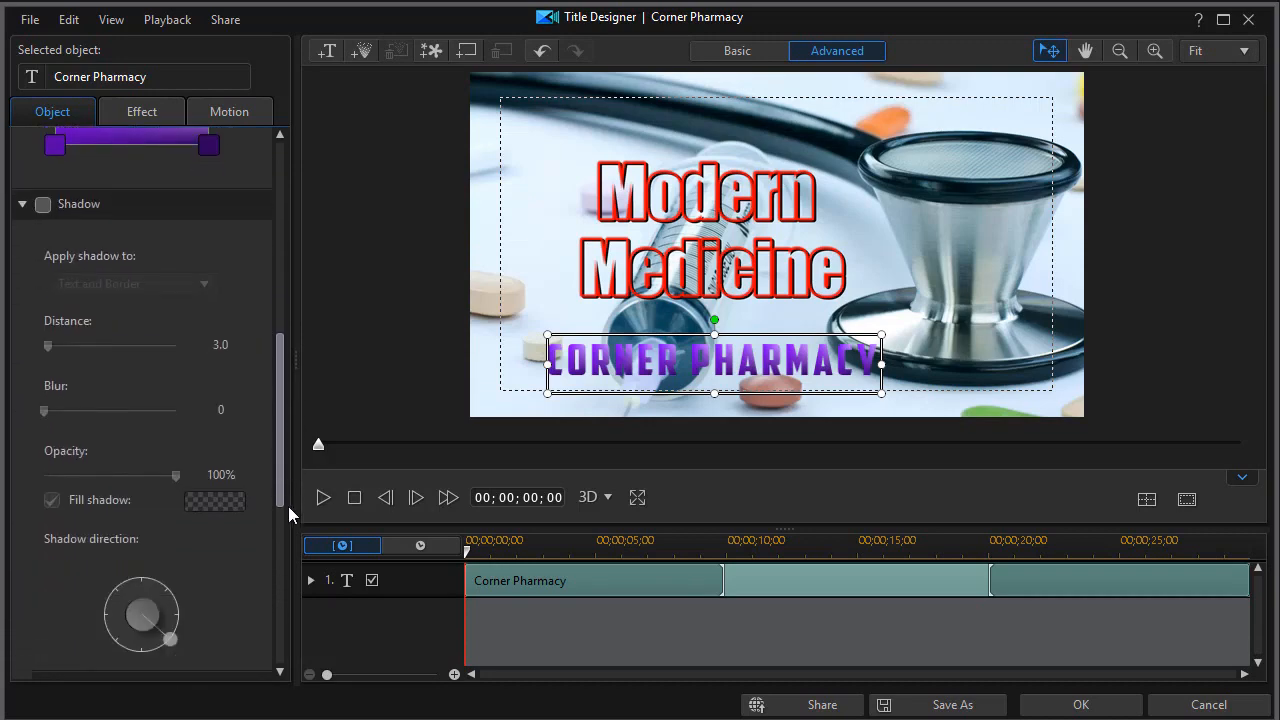
pyautogui.scroll(-3)
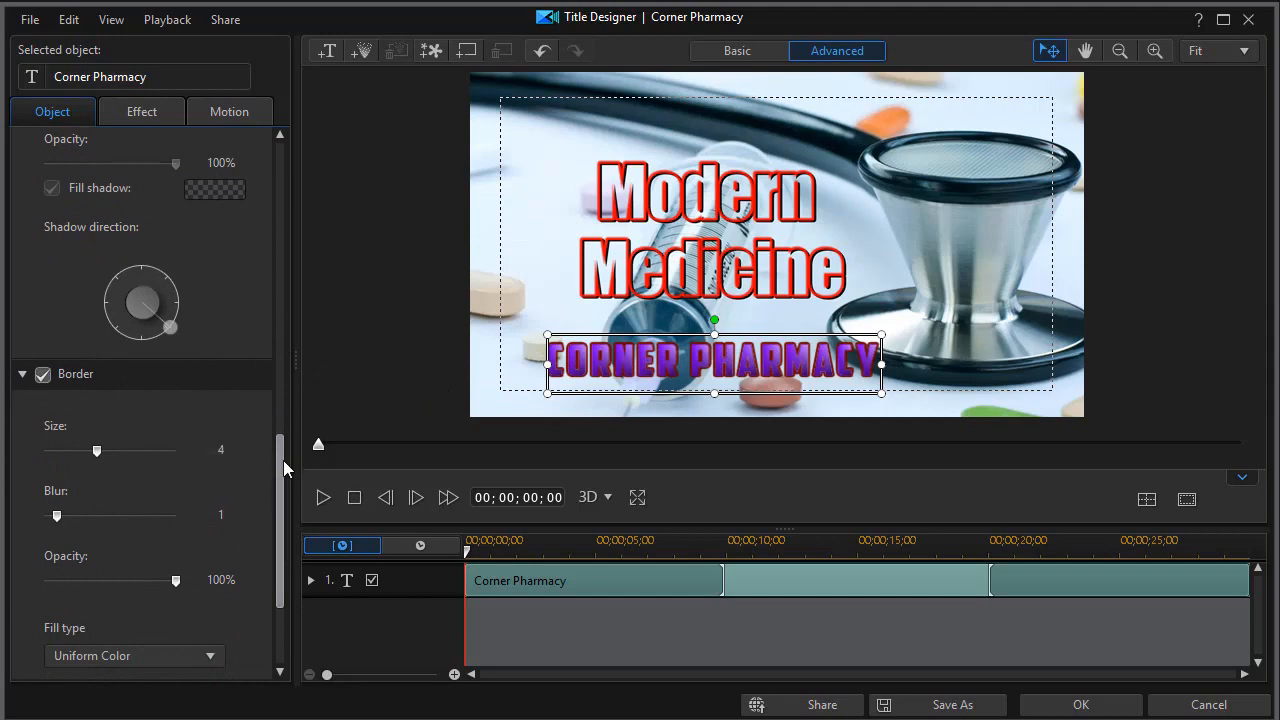
pyautogui.click(214, 521)
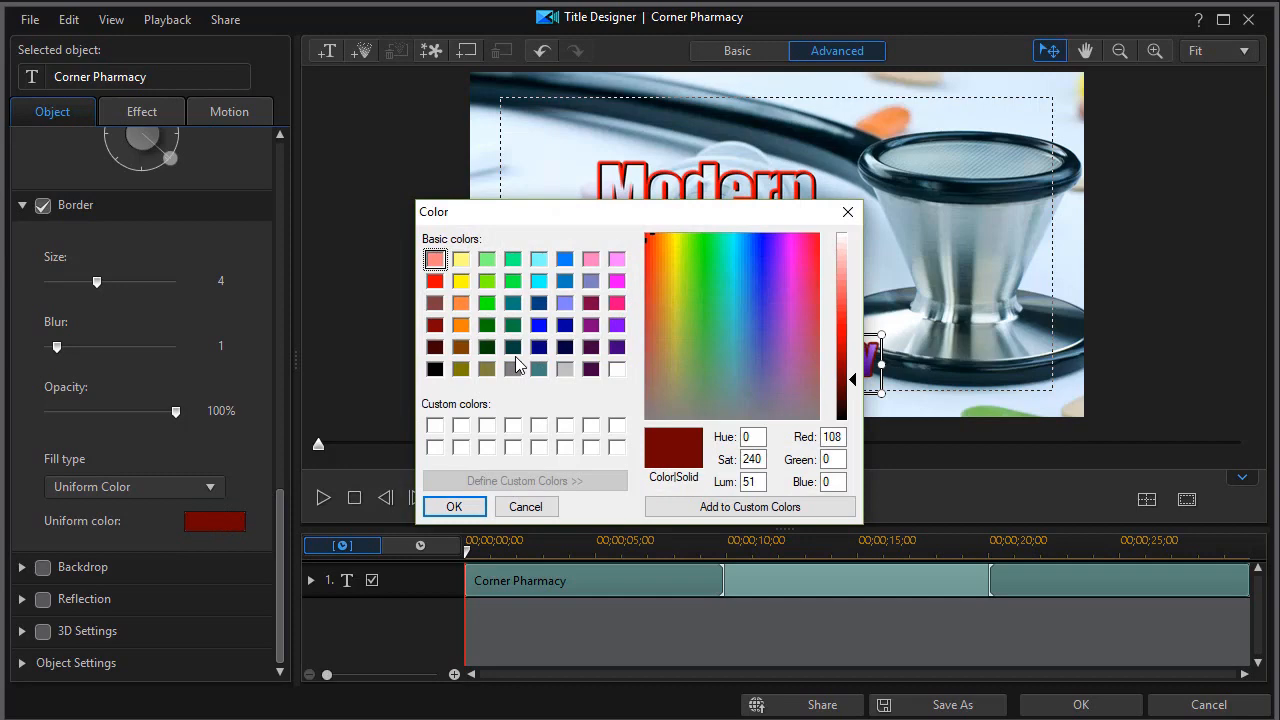
pyautogui.click(453, 506)
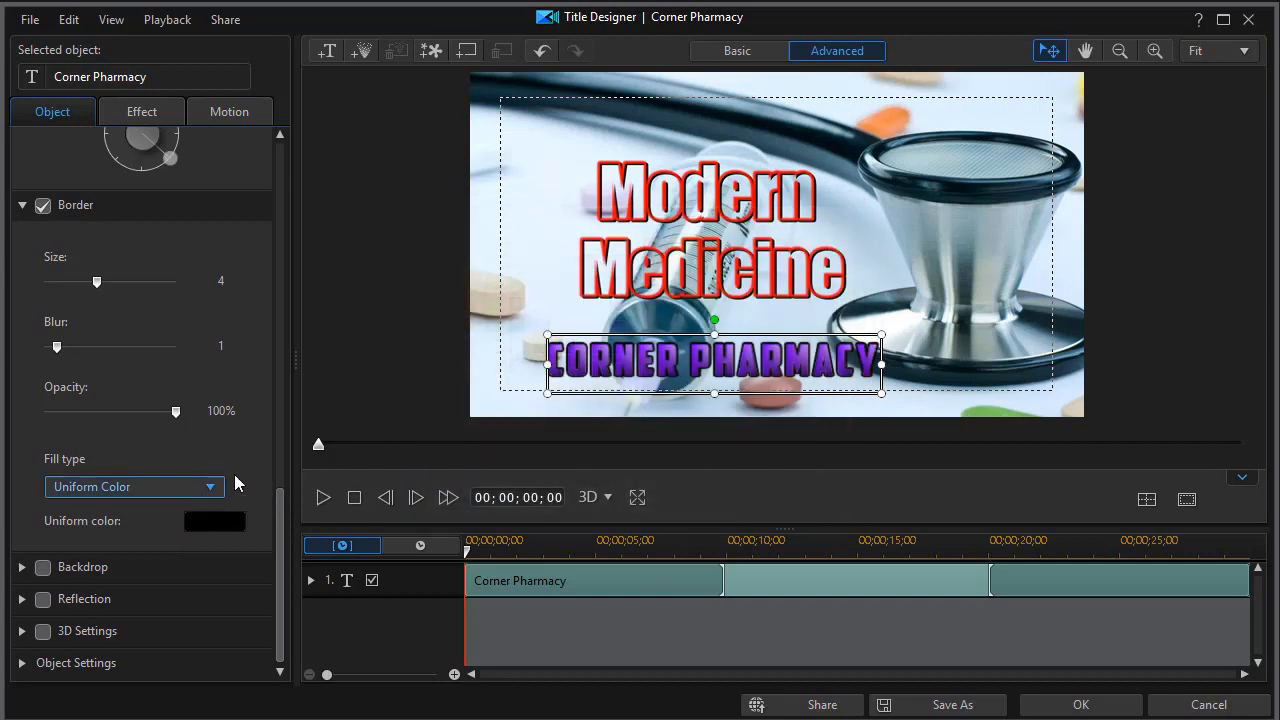
pyautogui.click(214, 521)
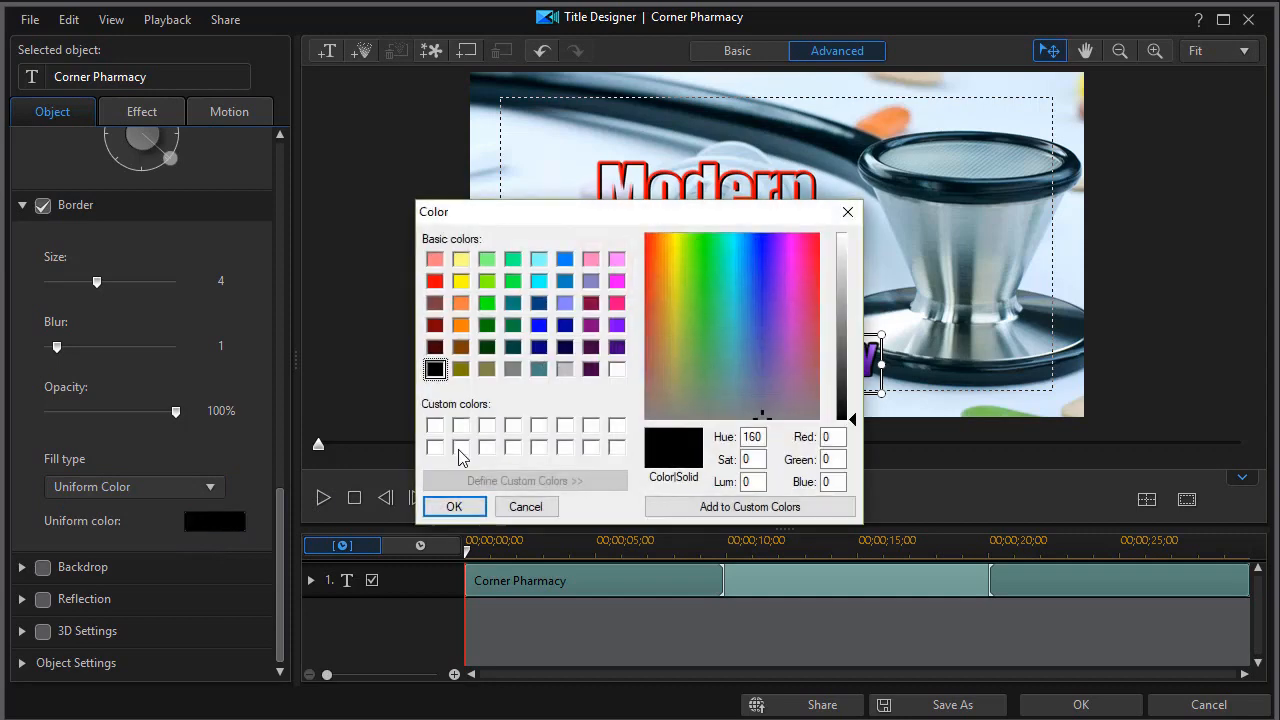
pyautogui.click(454, 506)
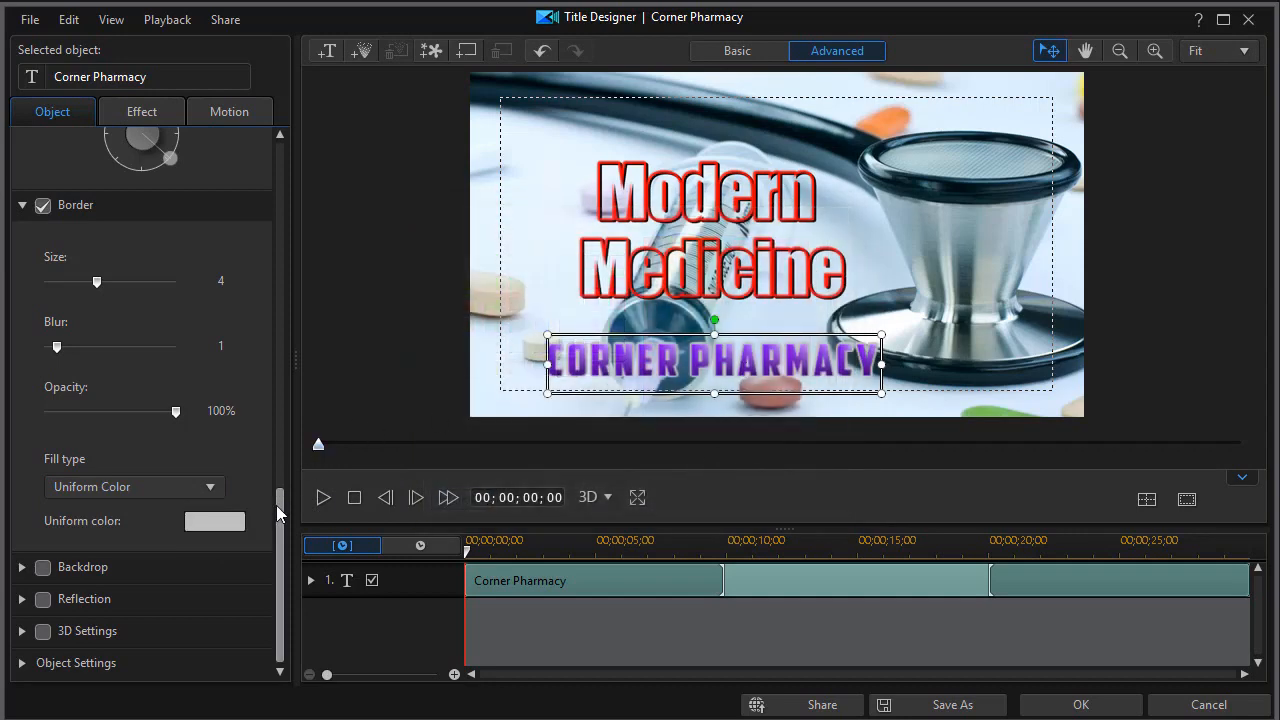
pyautogui.moveTo(262, 478)
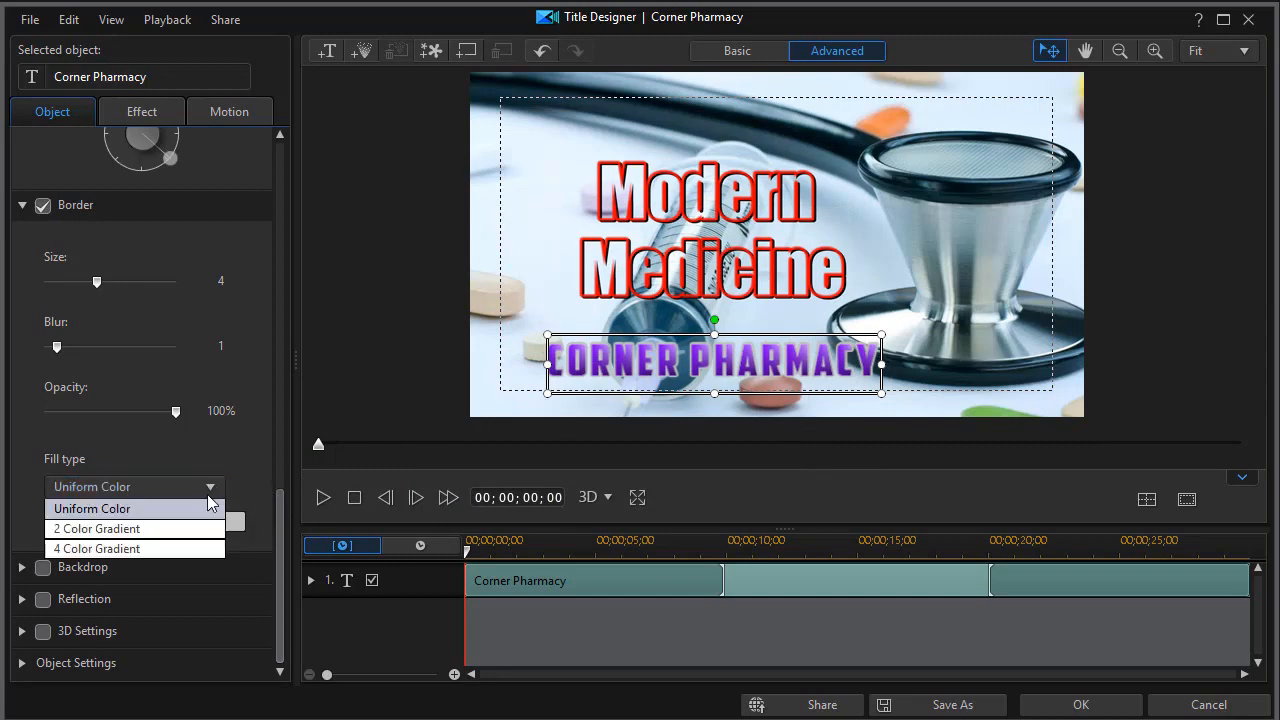
# Give the border a 4 Color Gradient of white, dark gray, light gray and charcoal.
pyautogui.click(96, 548)
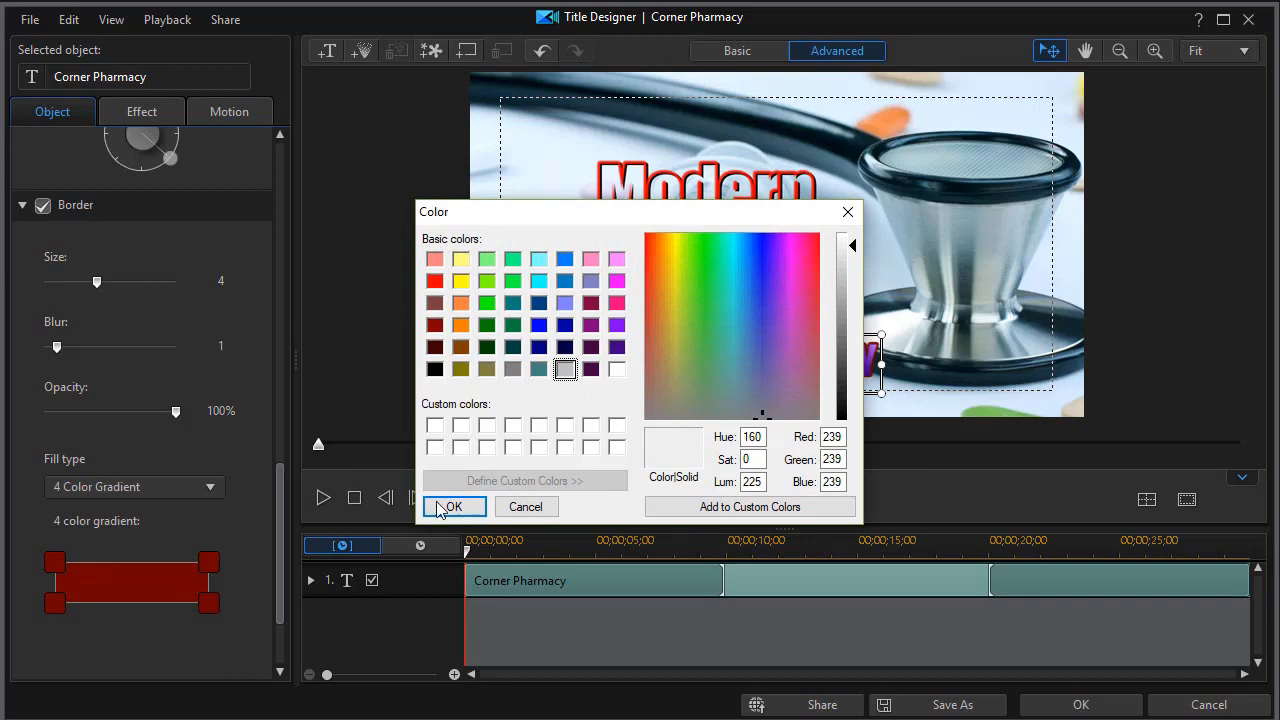
pyautogui.click(434, 258)
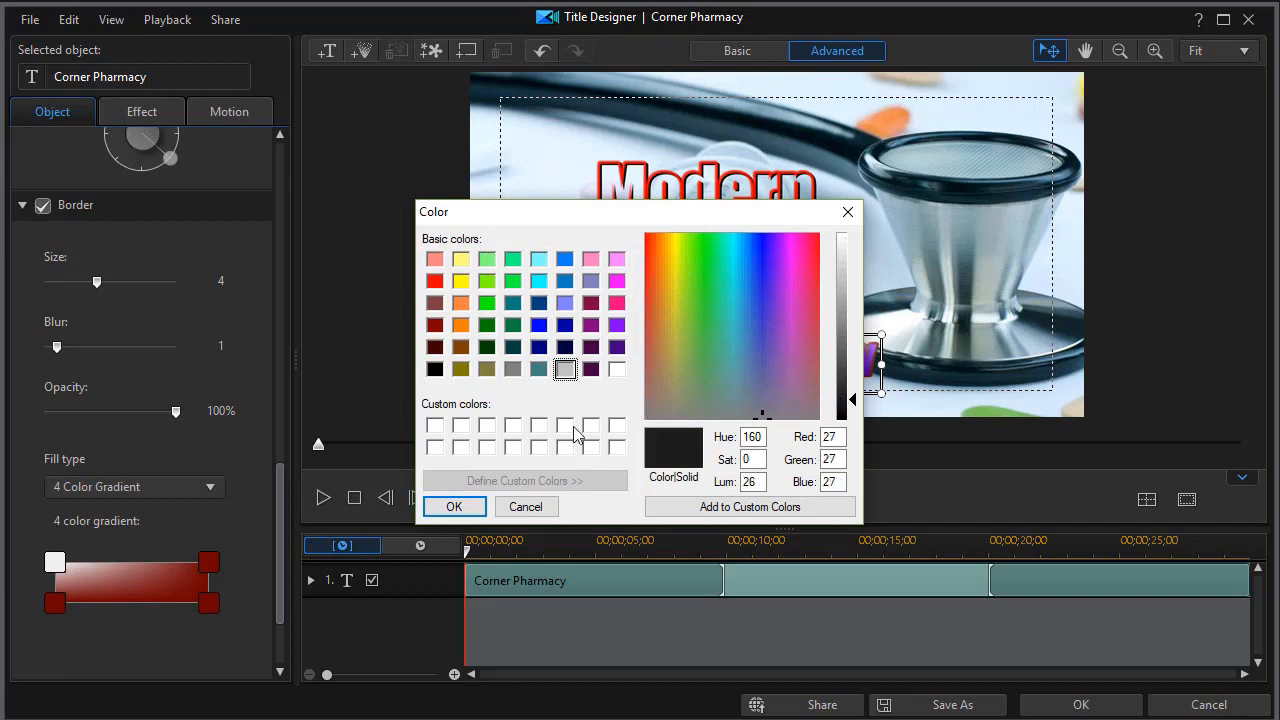
pyautogui.click(454, 506)
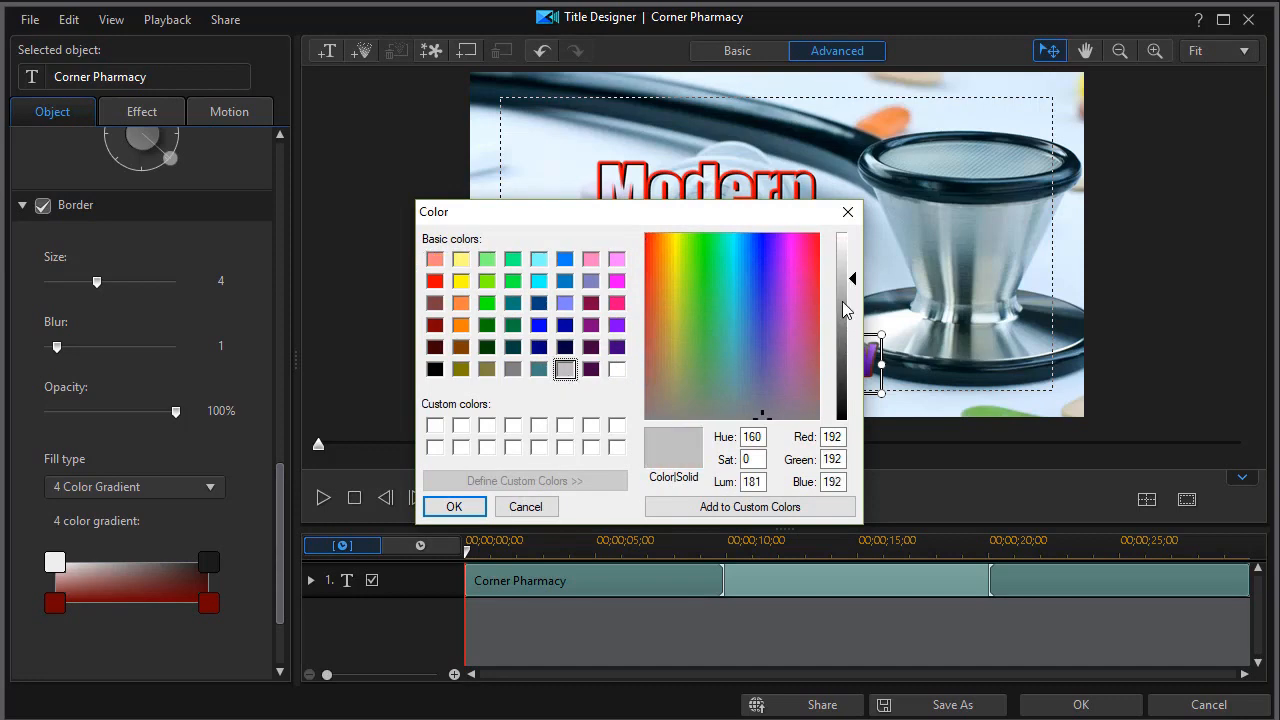
pyautogui.click(454, 506)
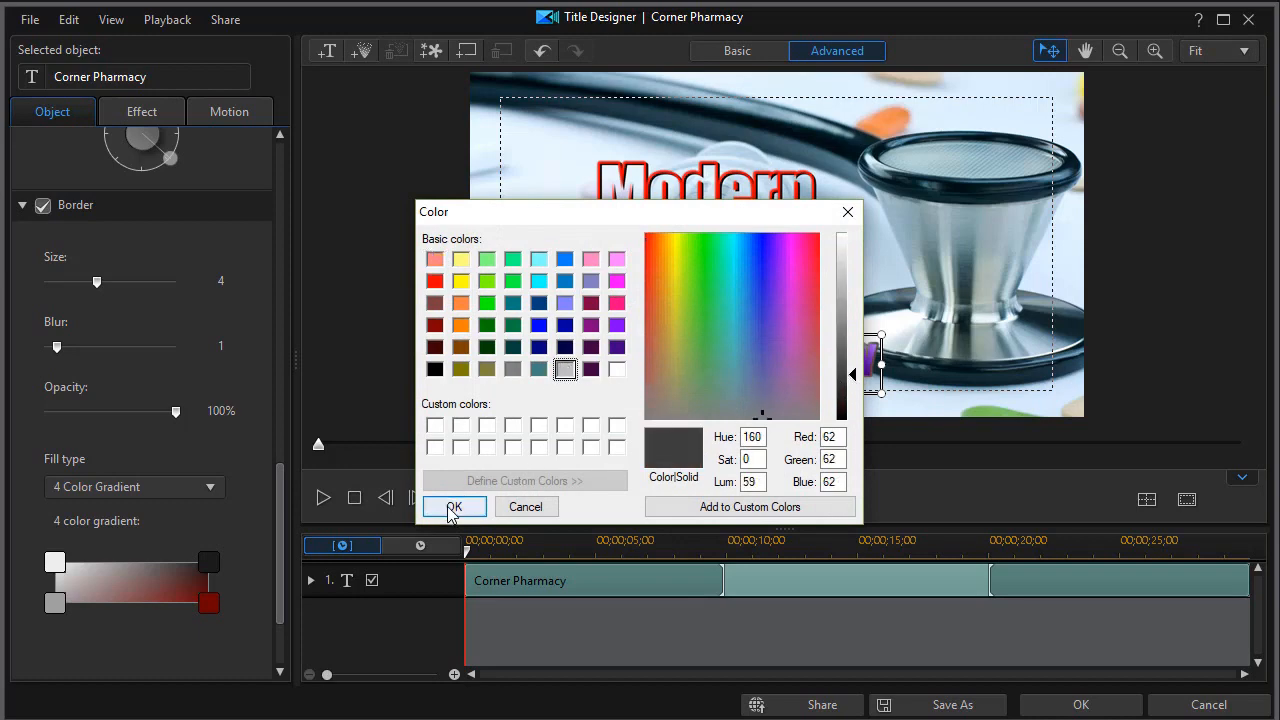
pyautogui.click(454, 507)
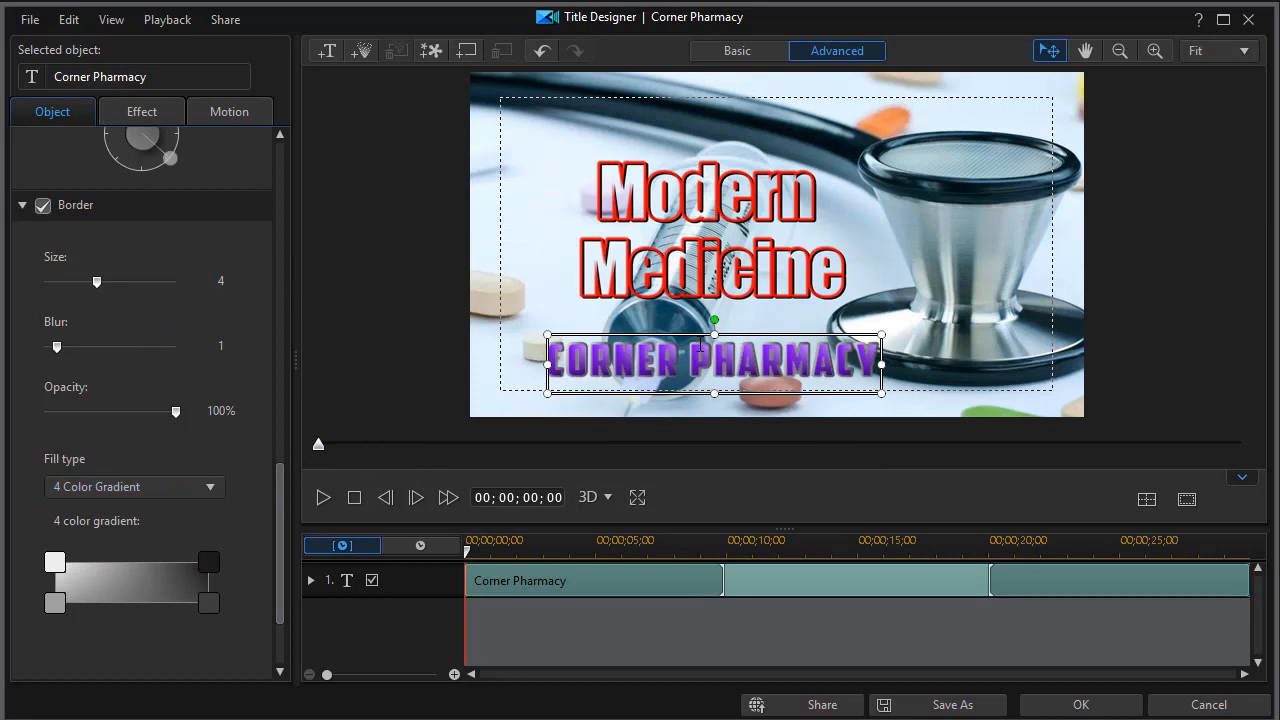
pyautogui.moveTo(390, 357)
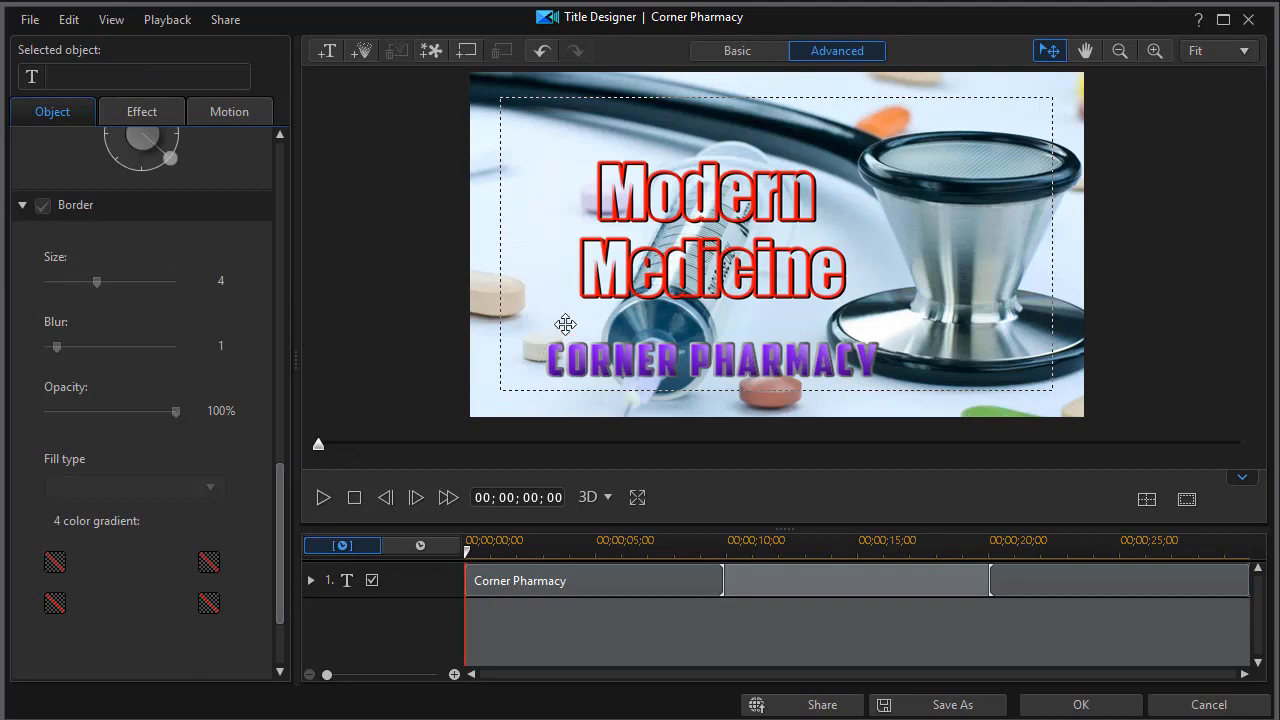
# Apply the Corner Pharmacy title edits and play the movie preview.
pyautogui.click(1080, 704)
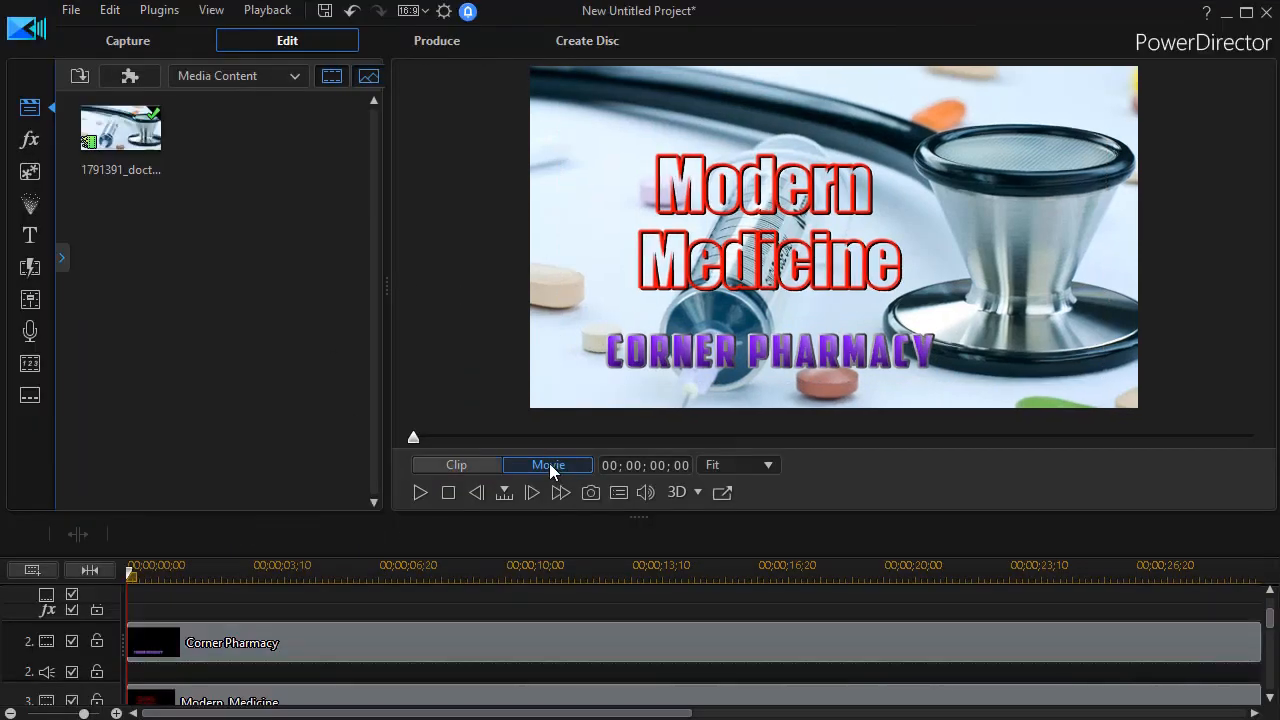
pyautogui.click(420, 492)
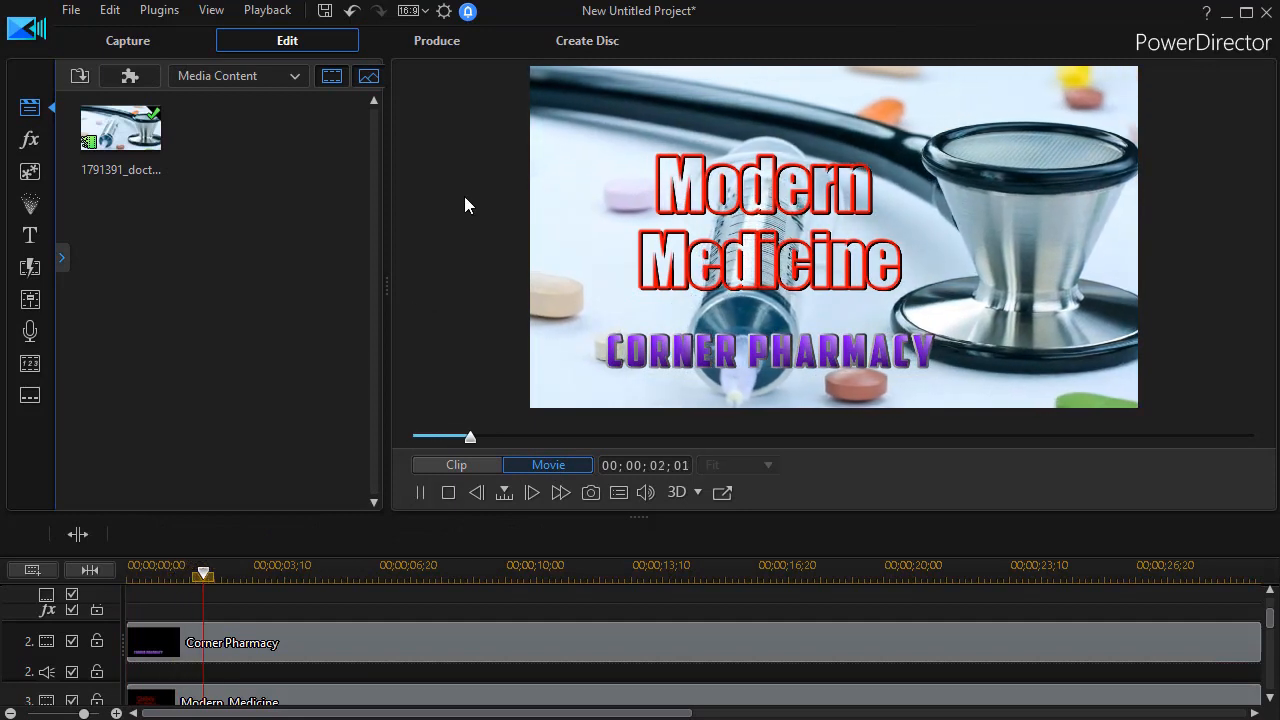